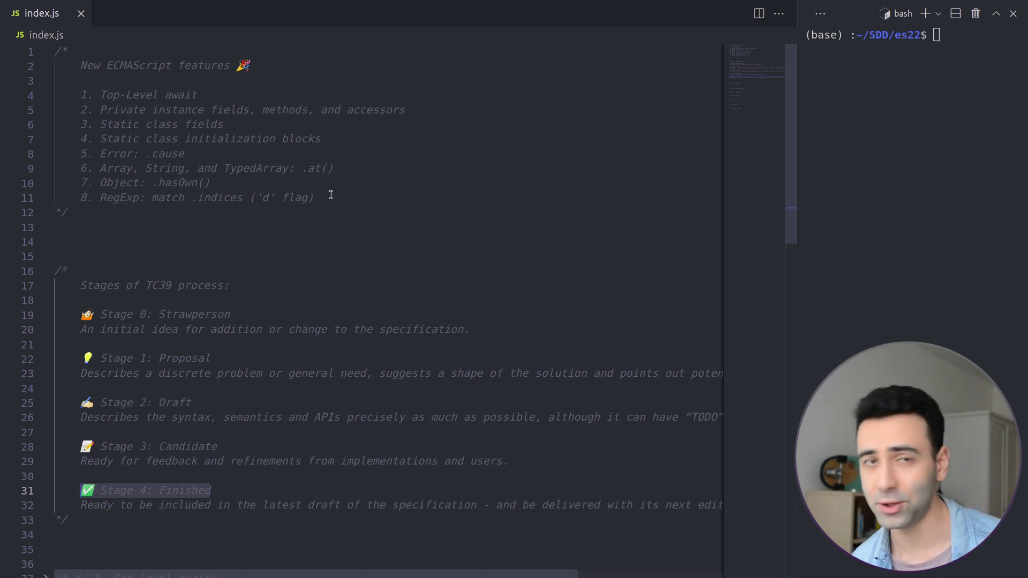
mouse_move(309, 230)
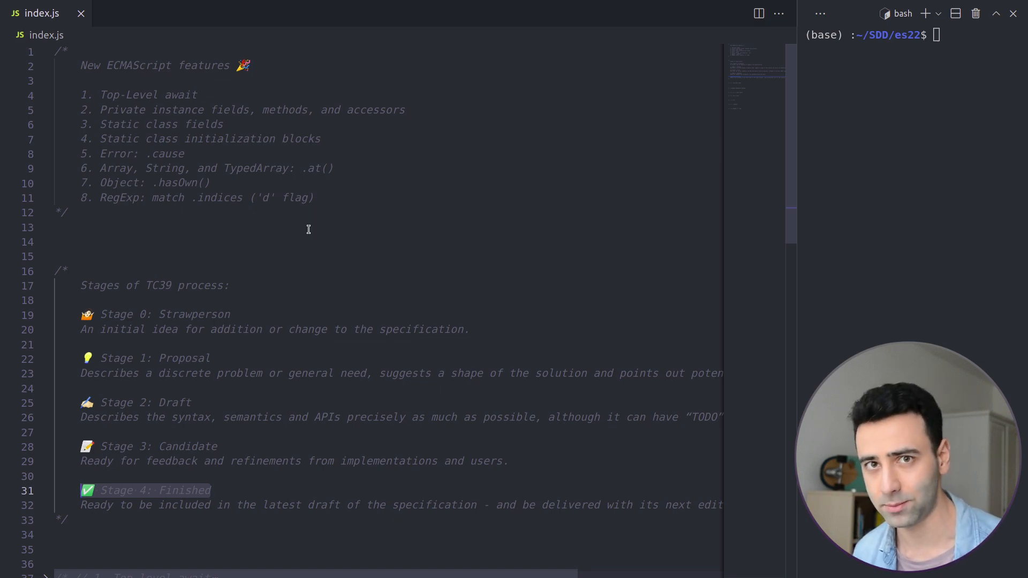
mouse_move(310, 249)
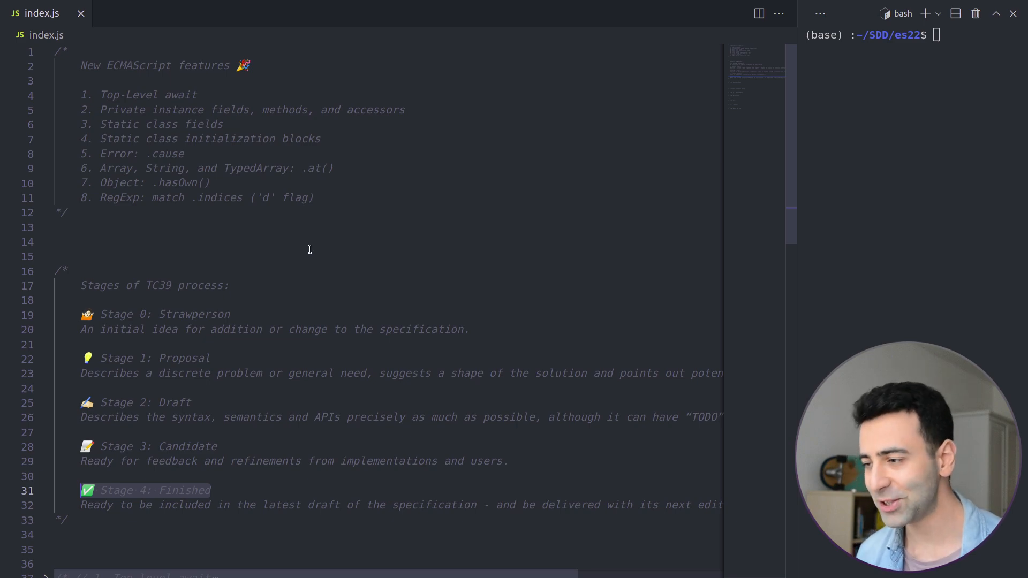
mouse_move(352, 248)
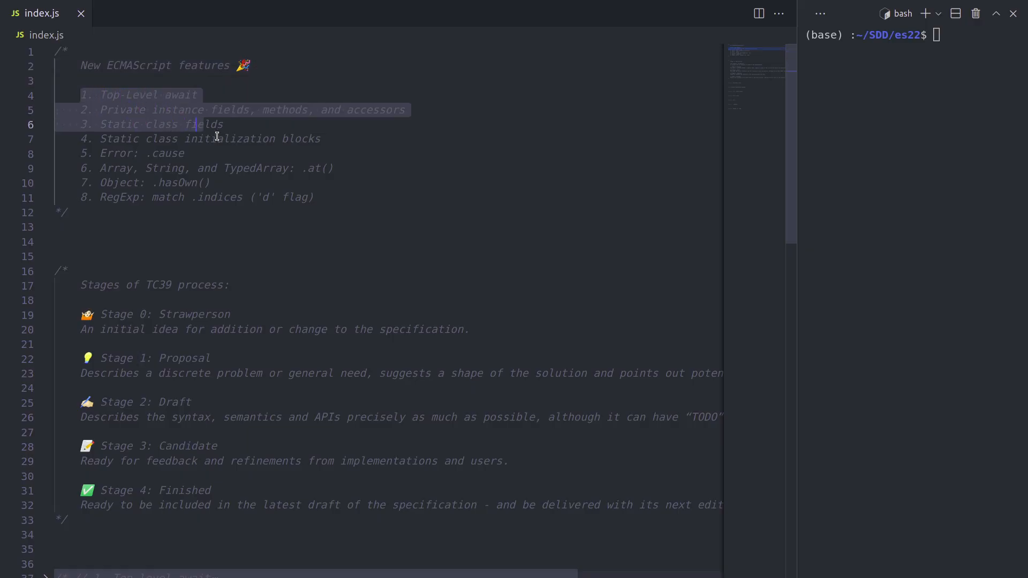
Select the ES feature list, then unfold the Top-level await example region
drag(193, 124, 315, 198)
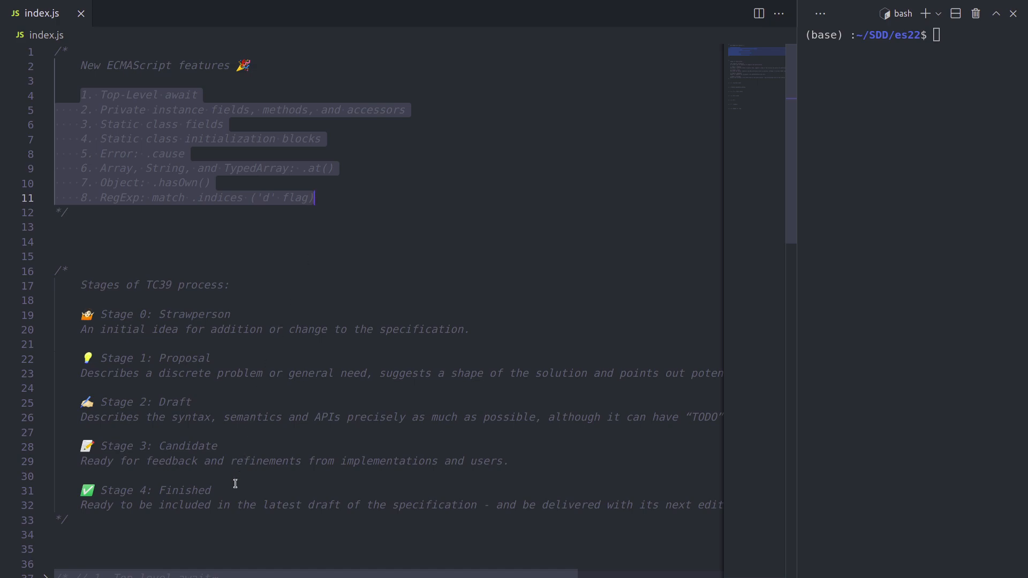
double_click(157, 491)
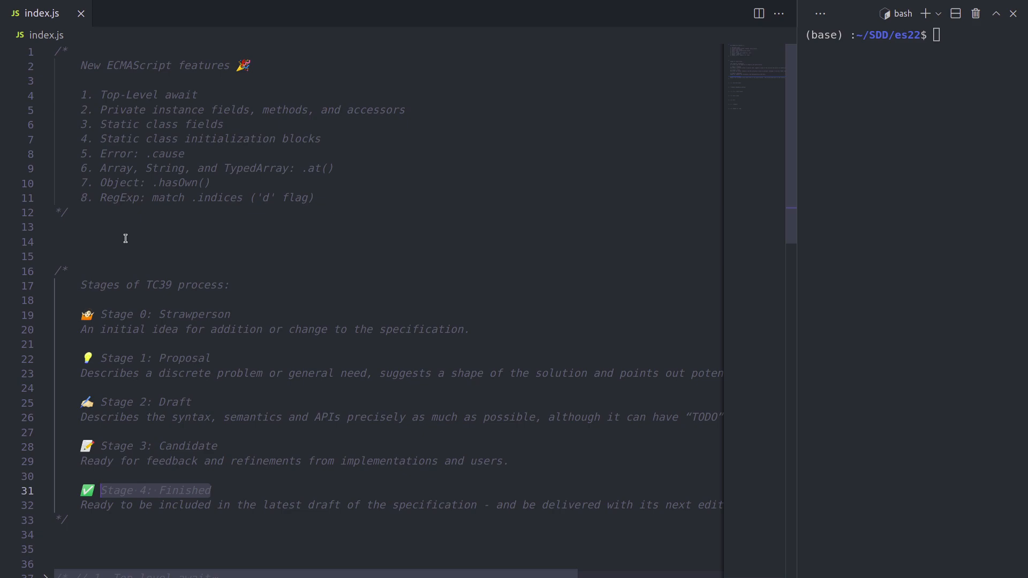
click(125, 242)
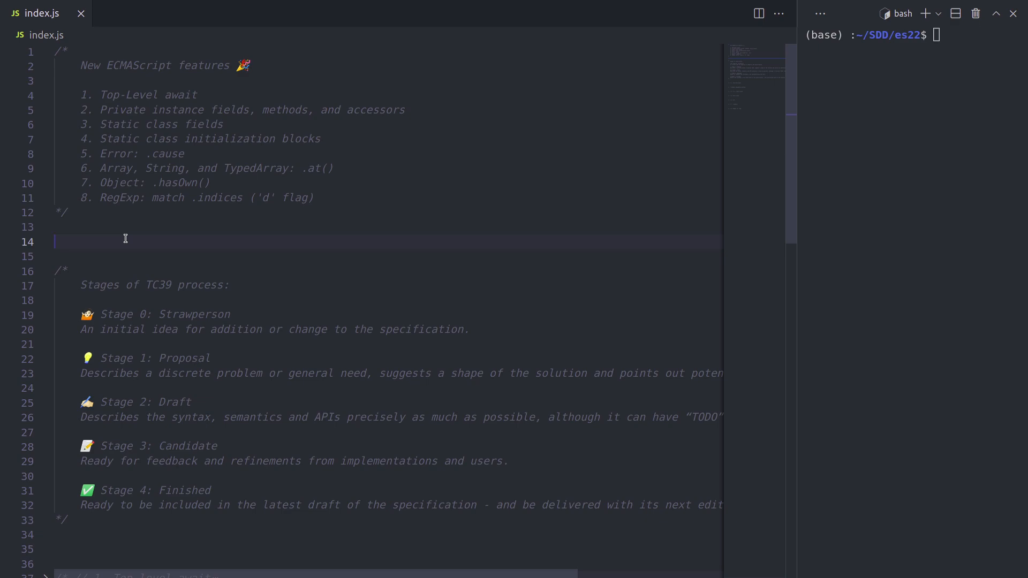
mouse_move(151, 240)
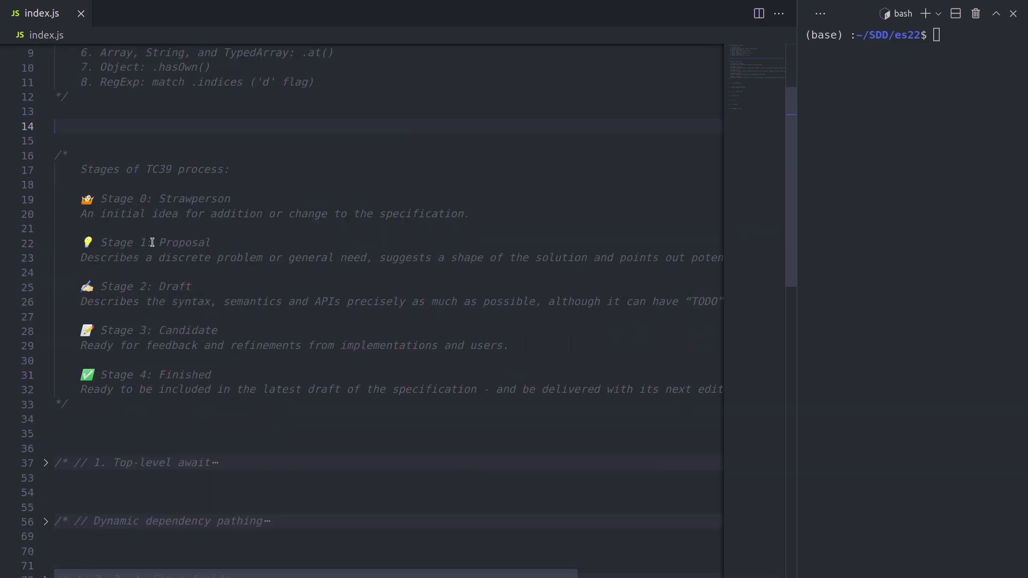
scroll(down, 3)
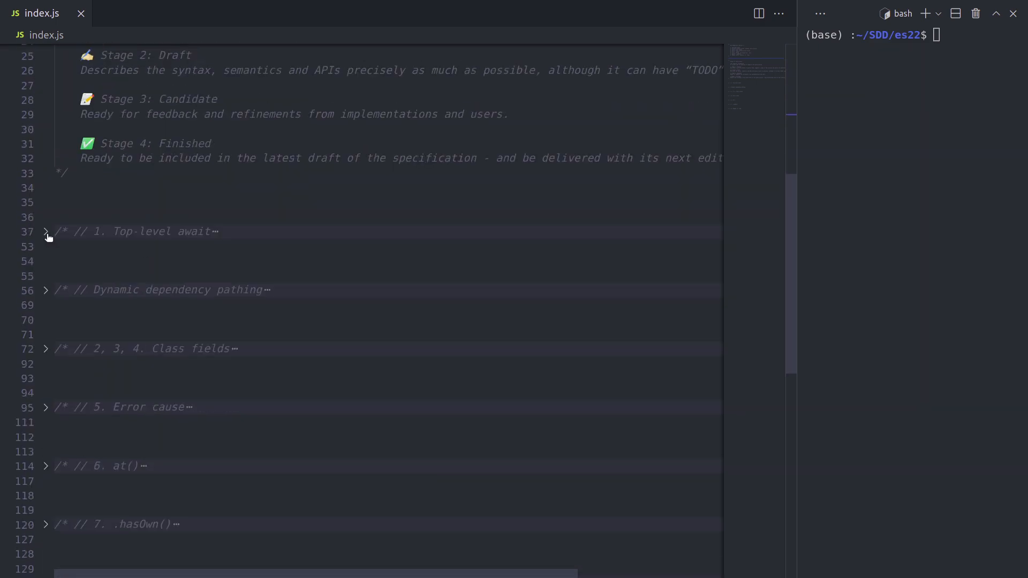
click(45, 231)
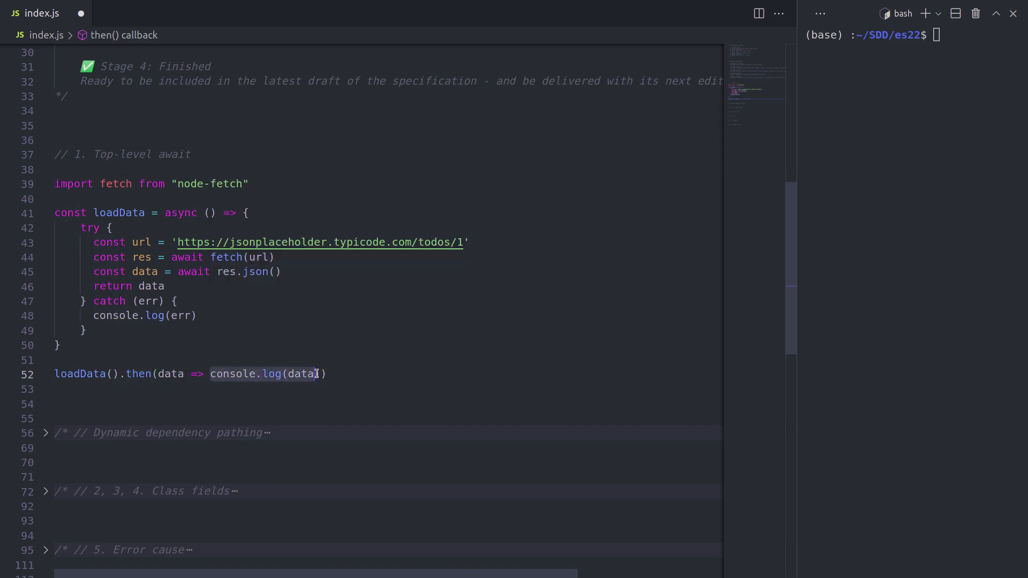
Wrap the loadData() call in an async arrow that awaits it and logs data
key(Enter)
text((a)
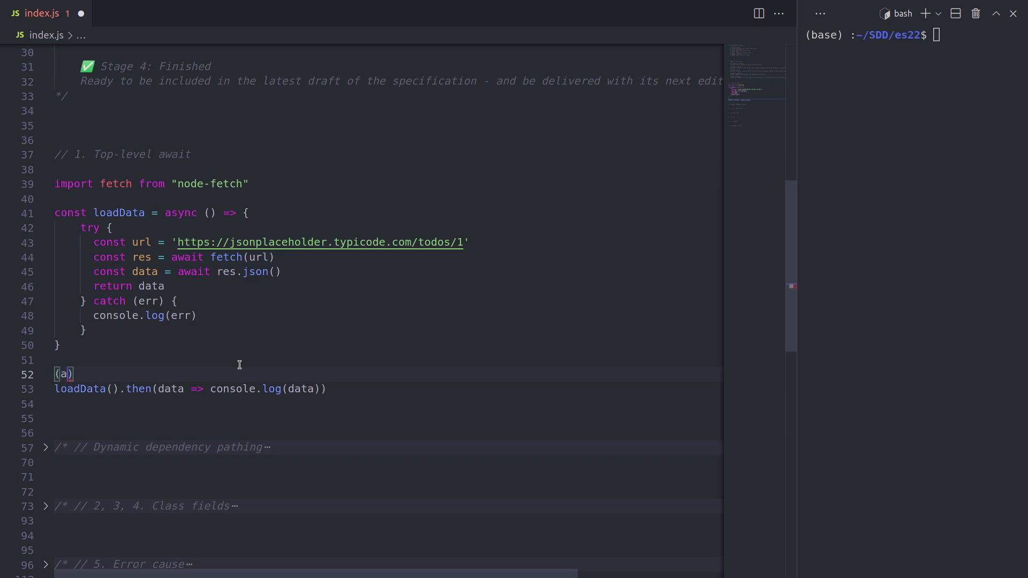
text(sync ()
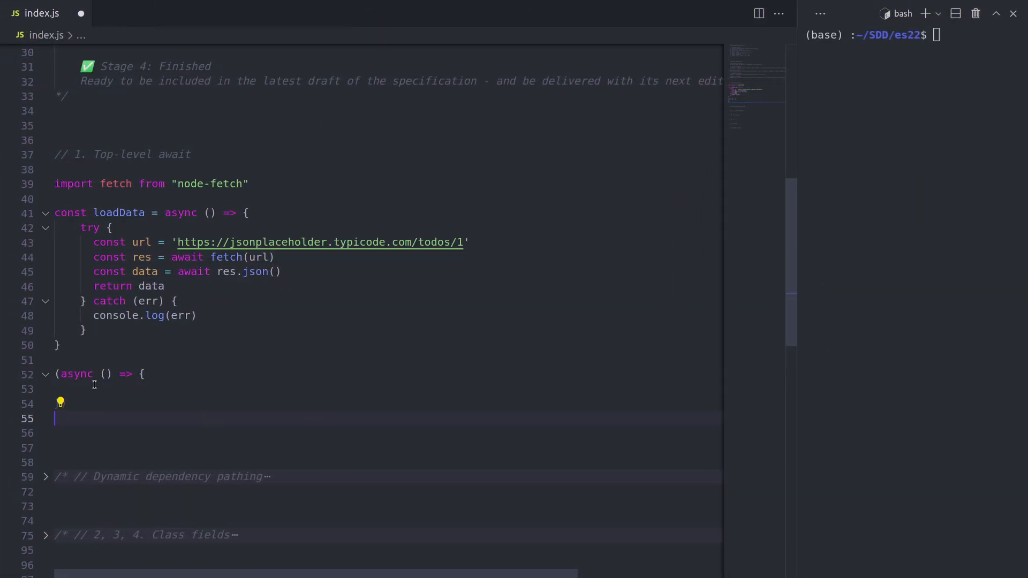
text(const data)
text(}))
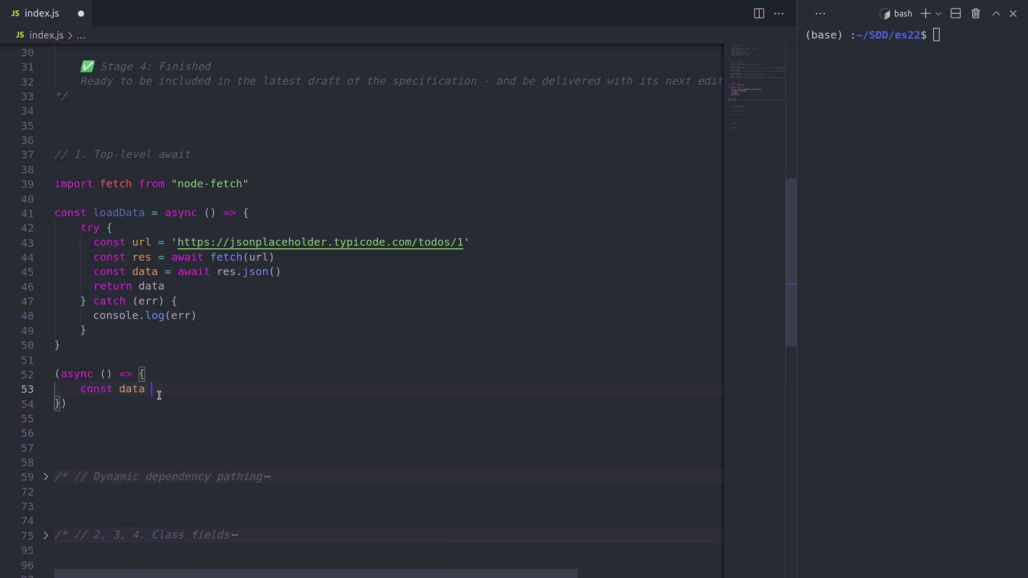
text(= loadData().then(data => console.log(data)))
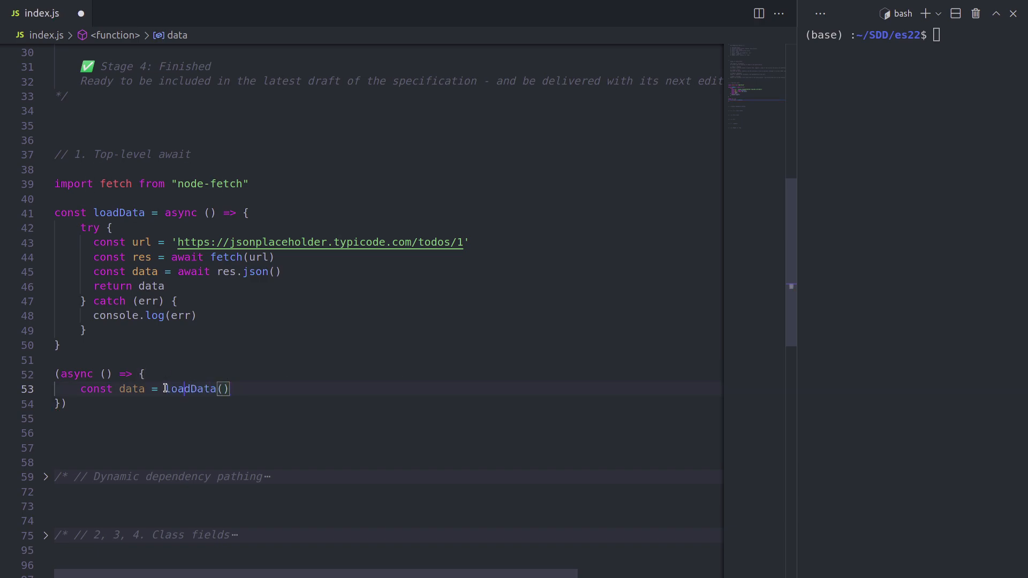
text(await)
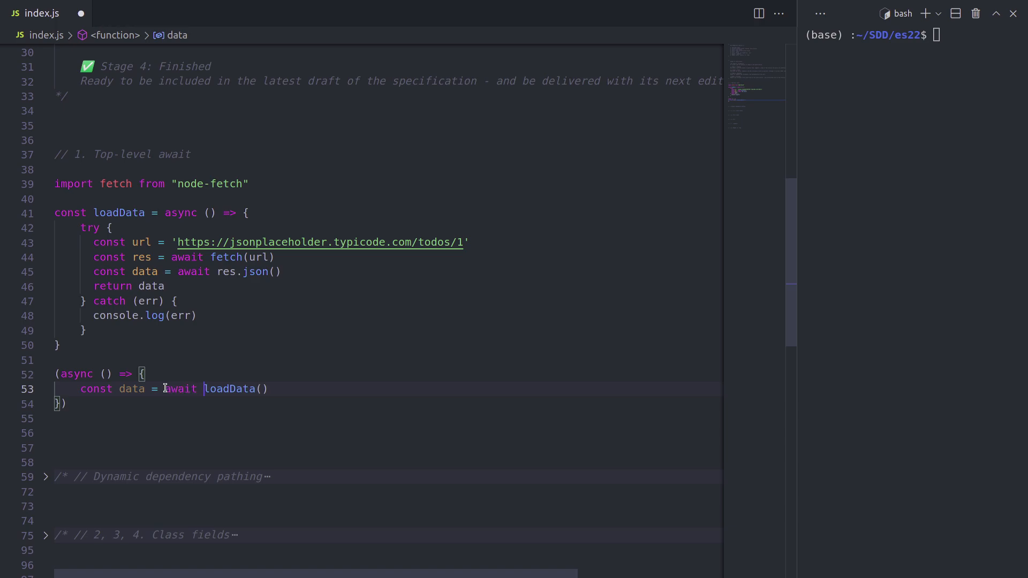
text(console.log)
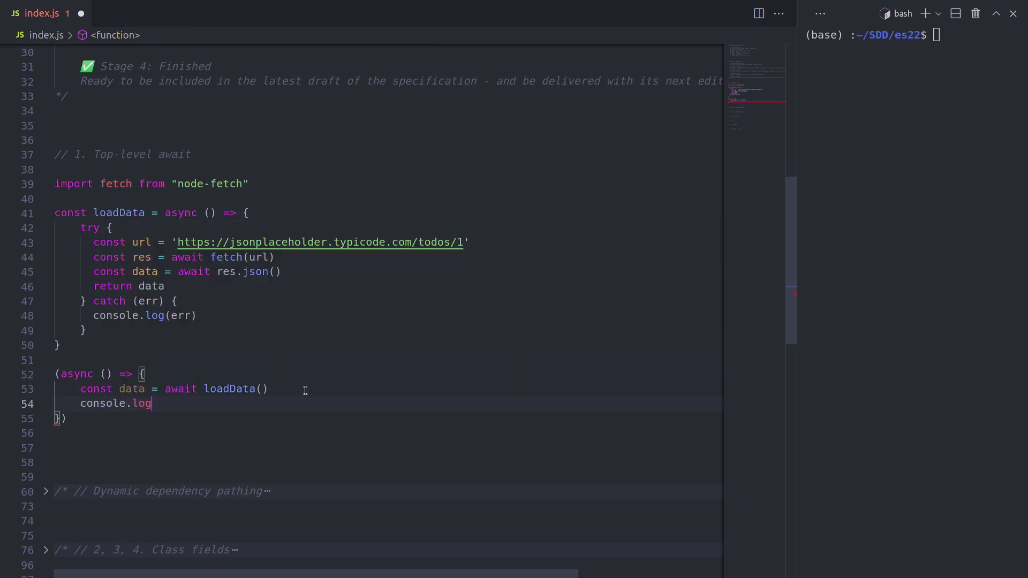
text((data))
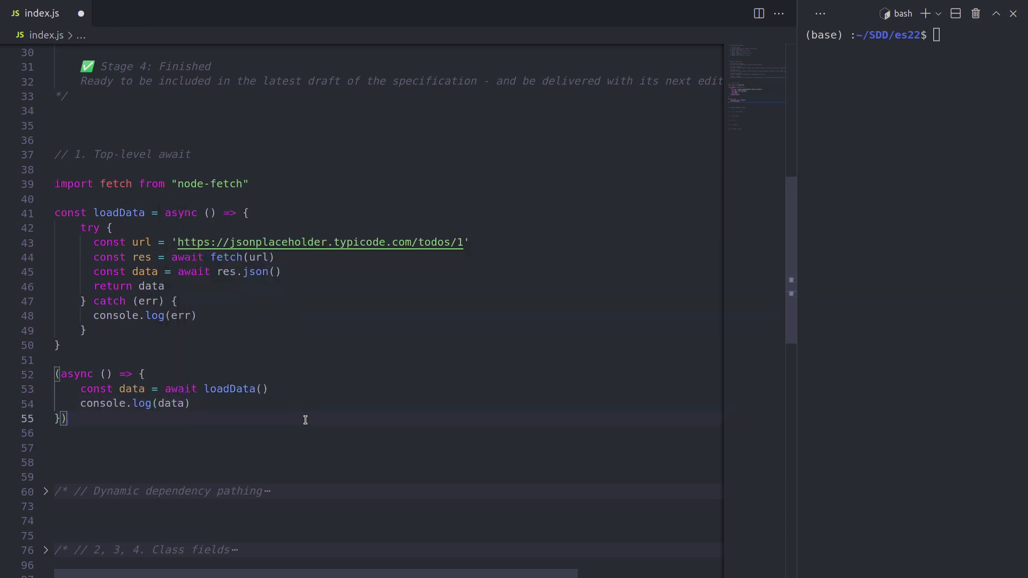
mouse_move(217, 272)
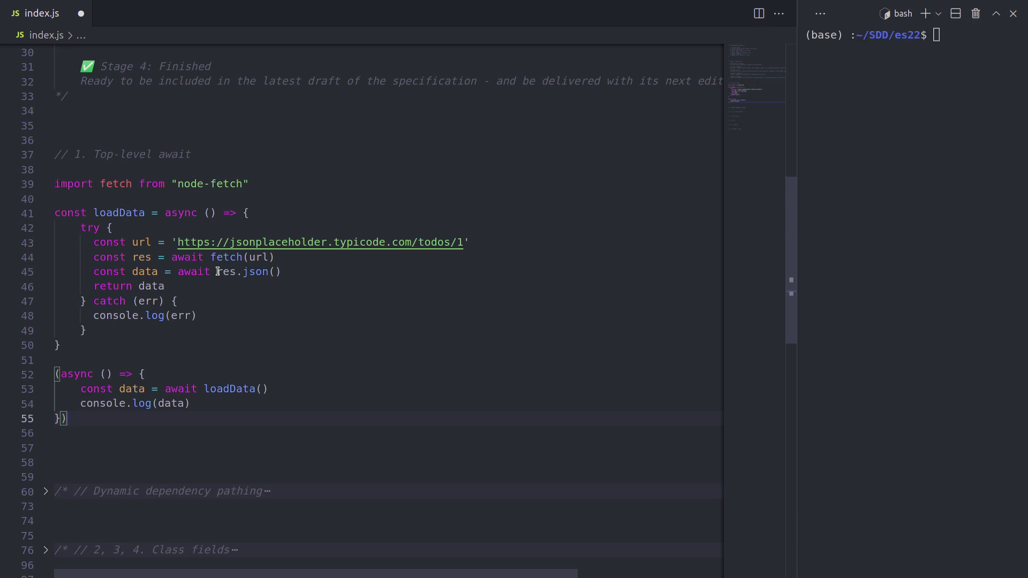
mouse_move(234, 328)
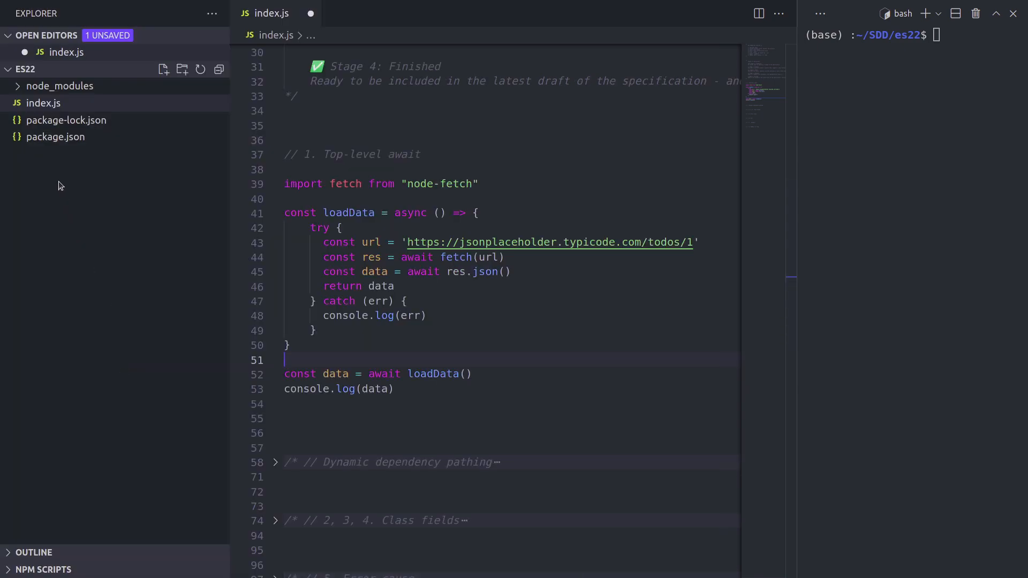
Select index.js in the Explorer to rename it to index.mjs
click(46, 103)
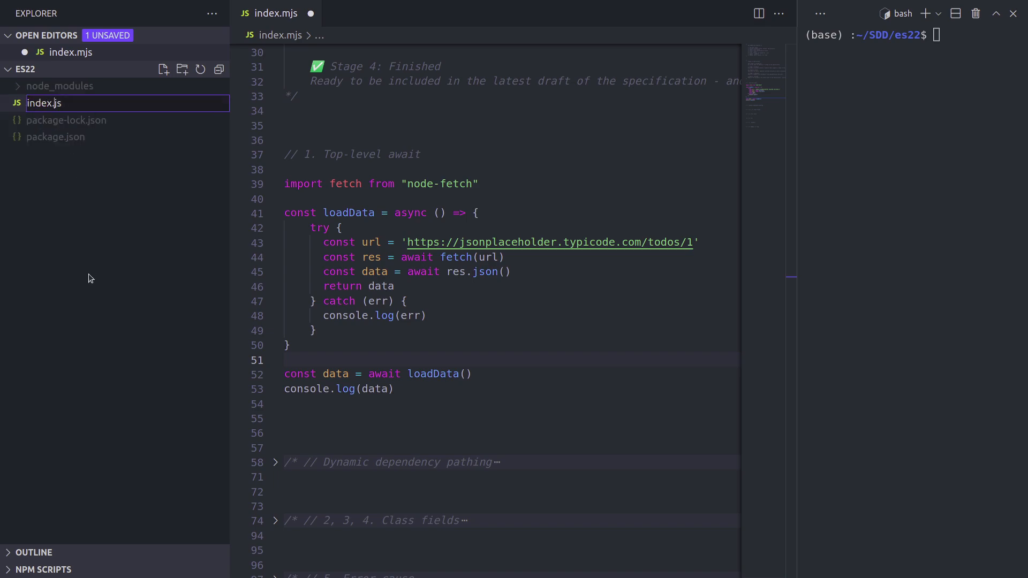
Restore the index.js name, add "type": "module" to package.json, and save
key(Enter)
text("type": ,)
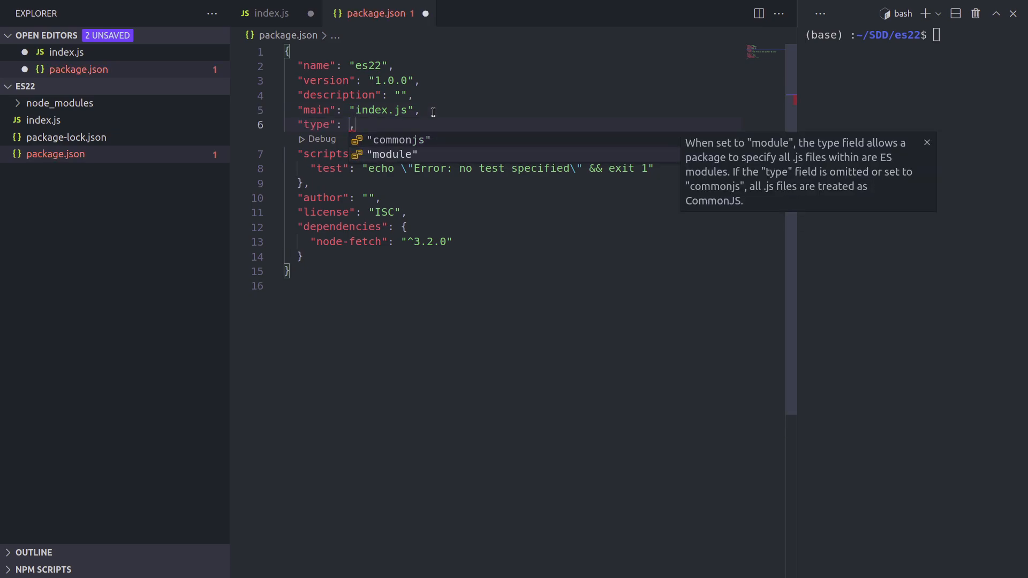
click(393, 154)
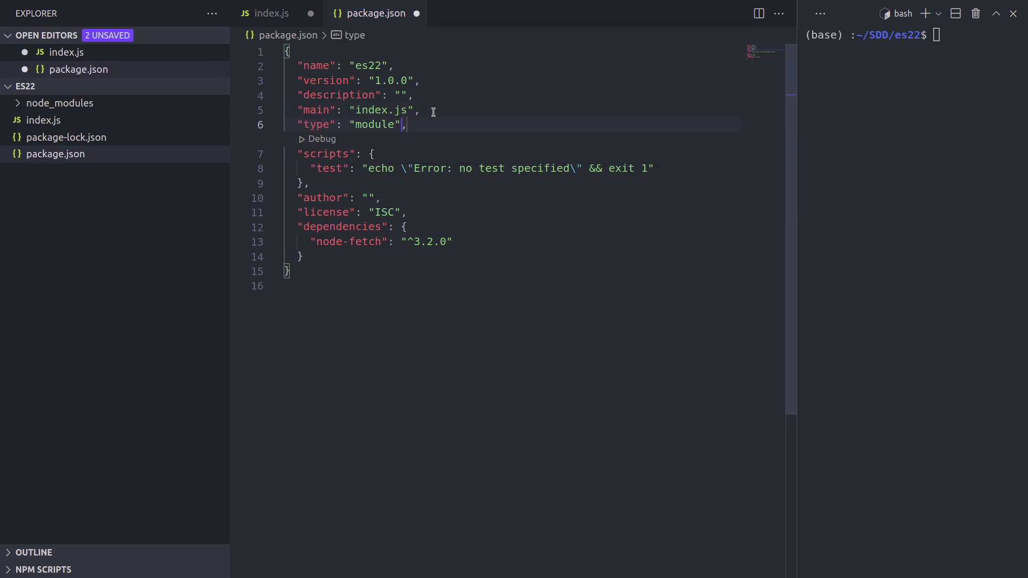
key(ctrl+s)
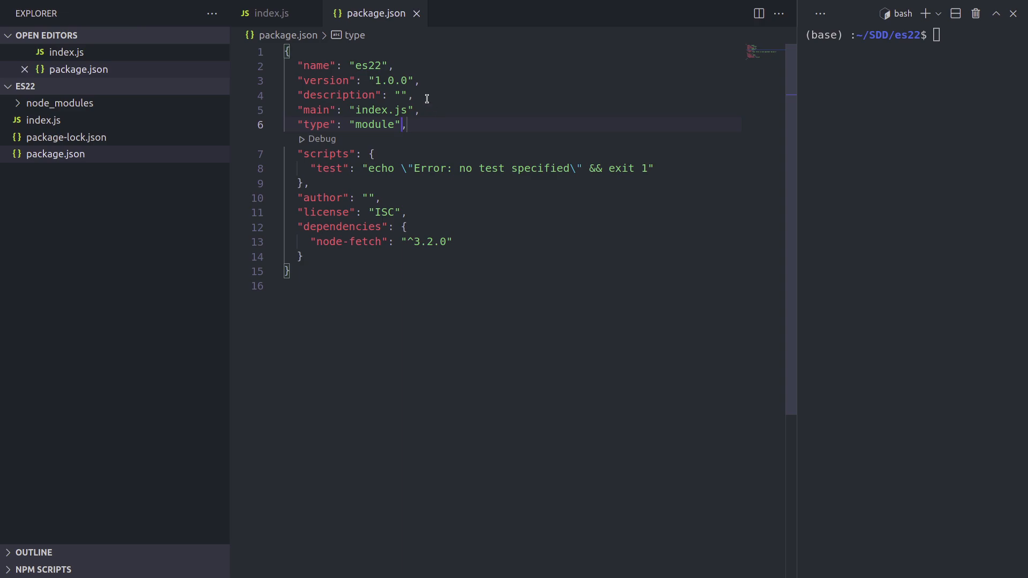
click(264, 13)
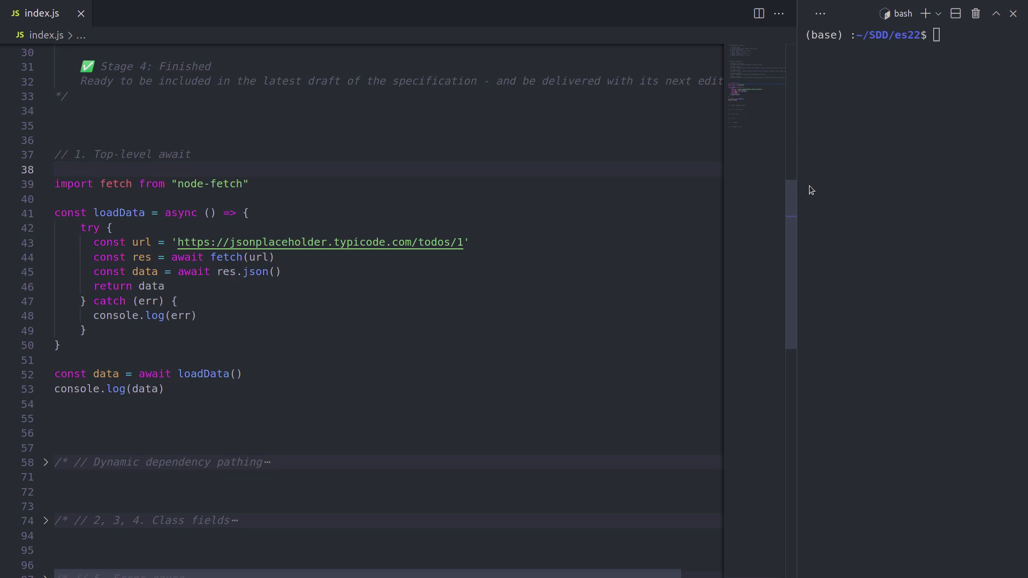
Check node -v, switch to Node 16 with nvm use 16, and run node index.js
text(node -v)
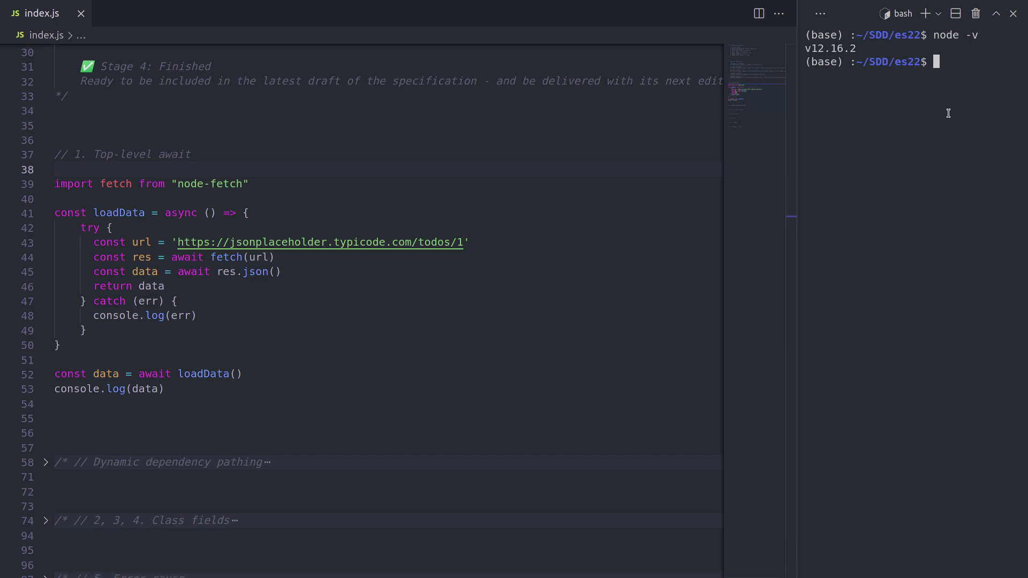
text(nvm use)
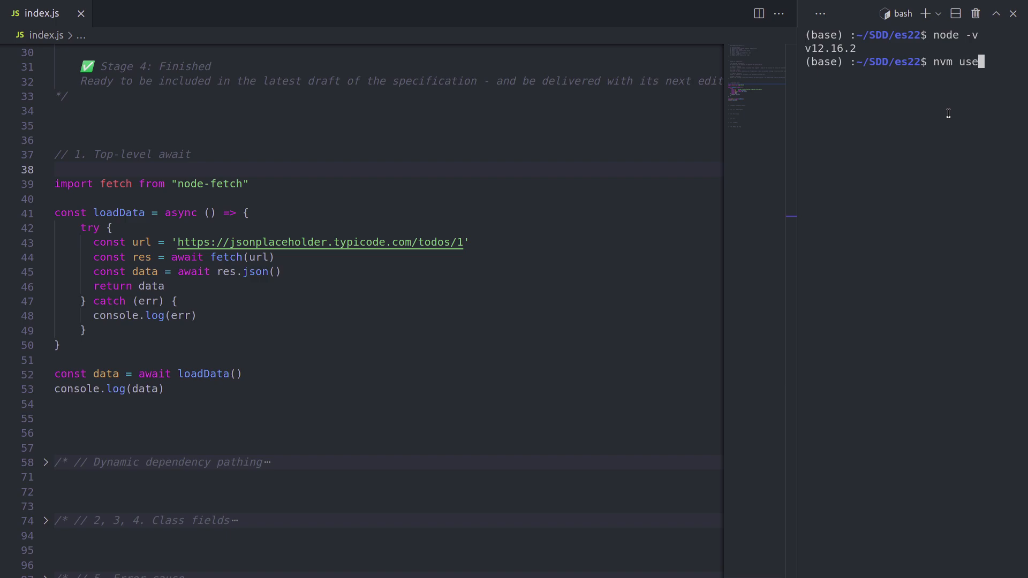
text(16)
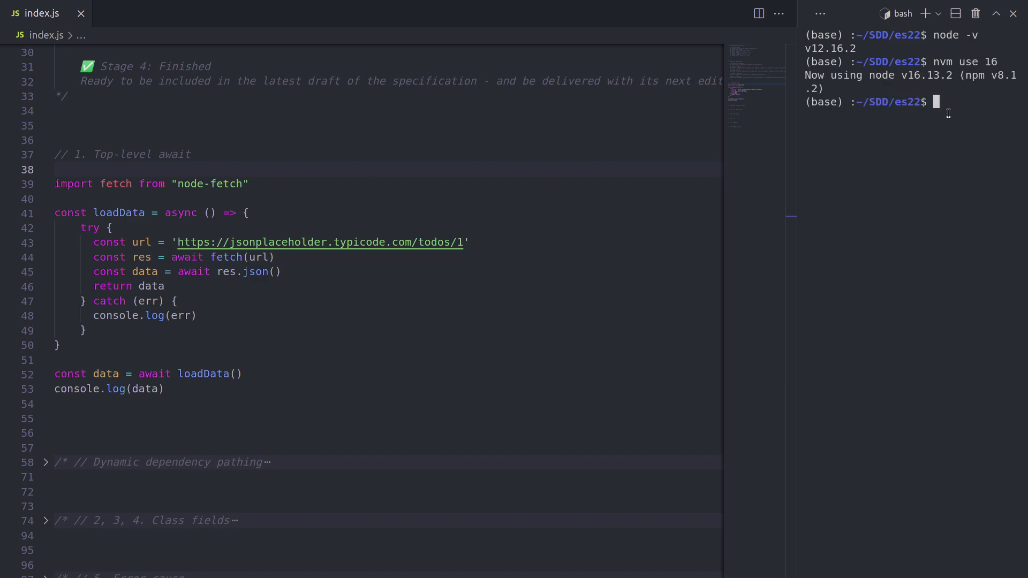
text(node index.js)
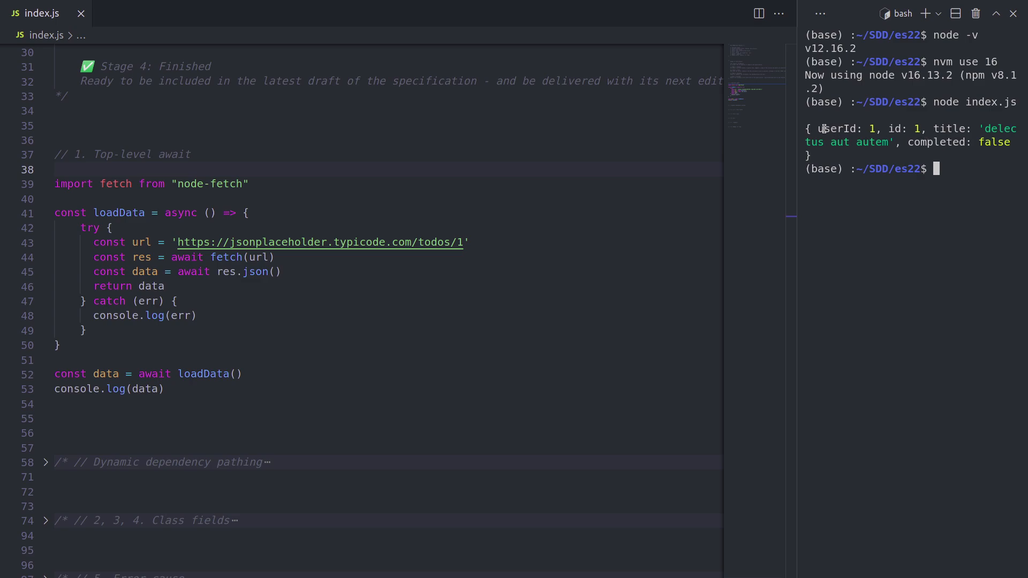
Highlight v16 in the terminal output, then block-comment the loadData fetch example
double_click(842, 129)
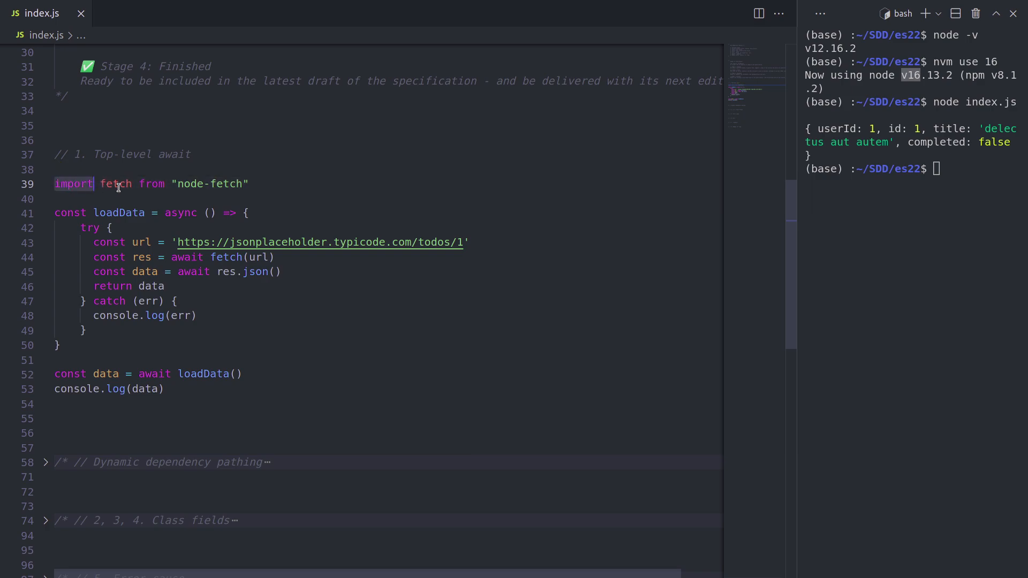
text(req)
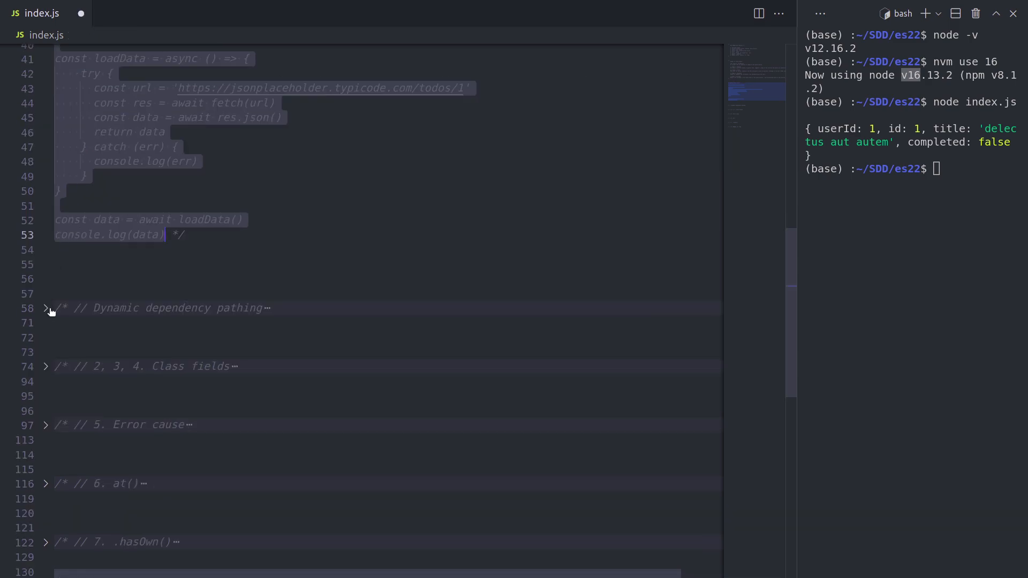
Unfold the Dynamic dependency pathing example at line 58 and remove its comment markers
click(45, 308)
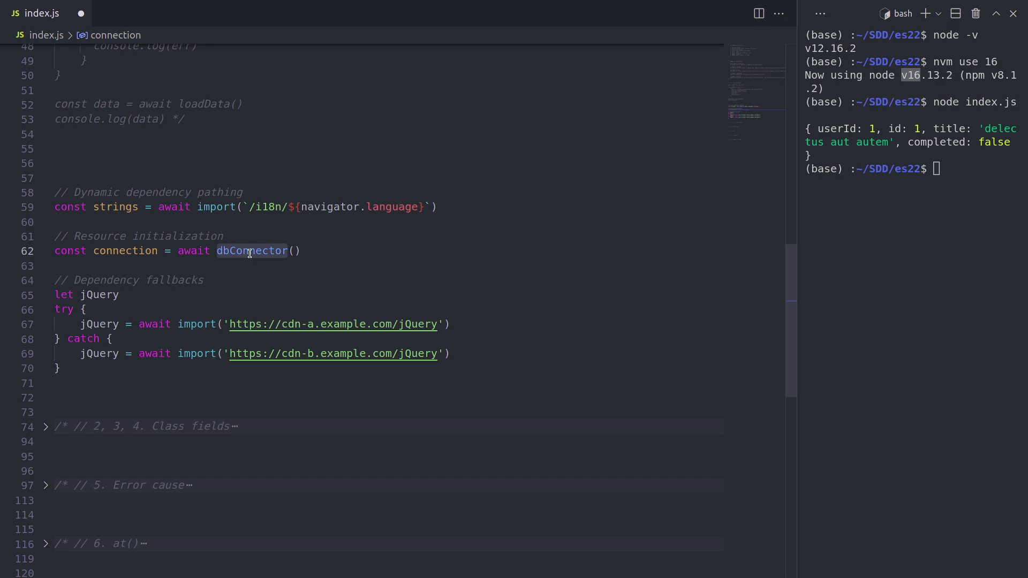
mouse_move(163, 280)
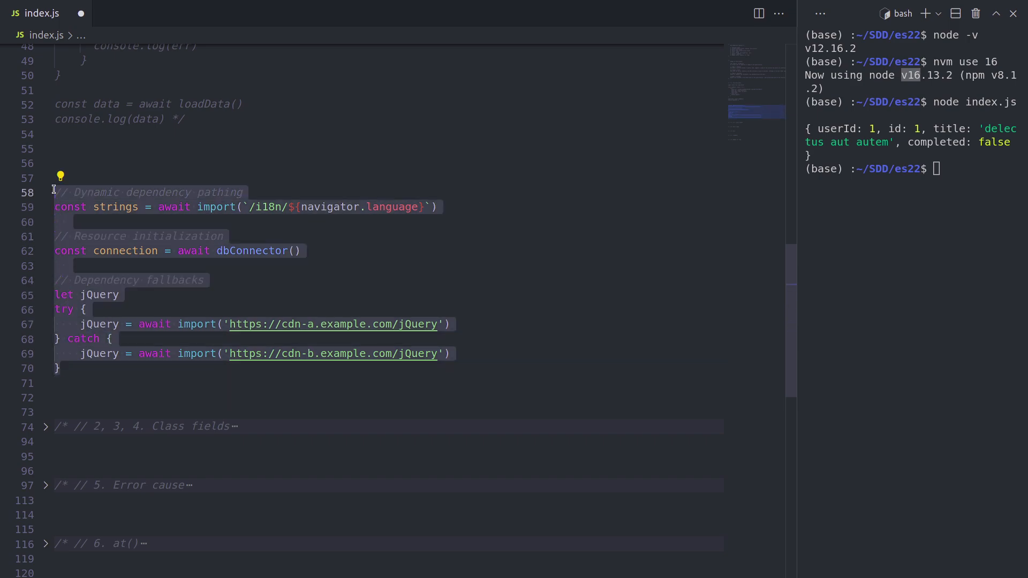
Uncomment the Example class and add an object._value = 123 assignment
scroll(down, 3)
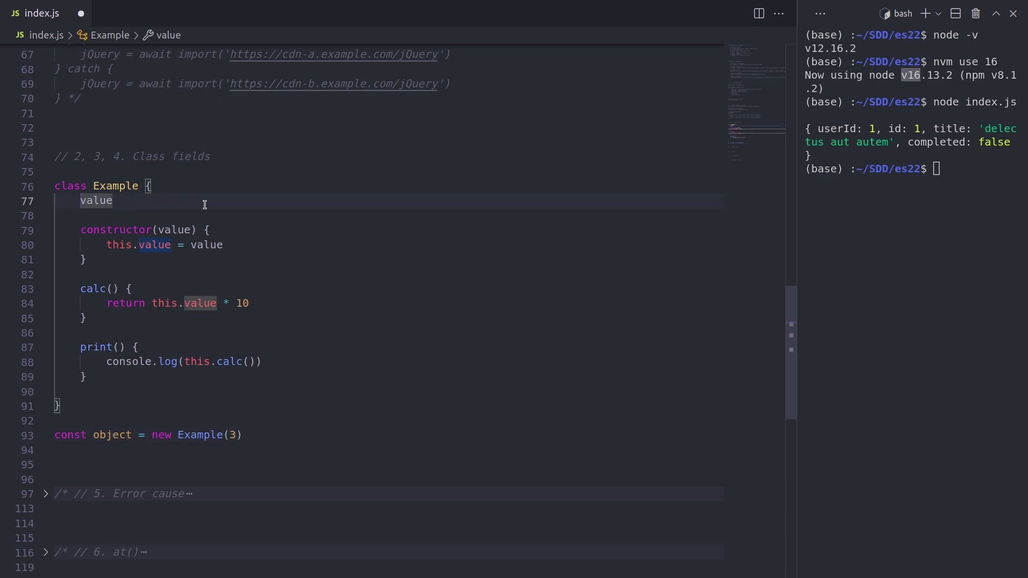
text(_)
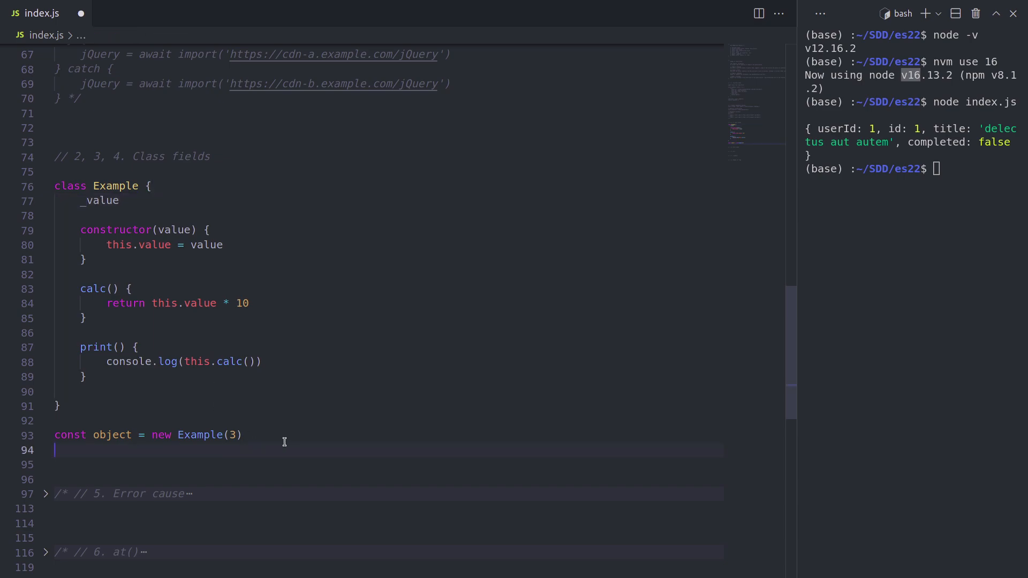
text(o)
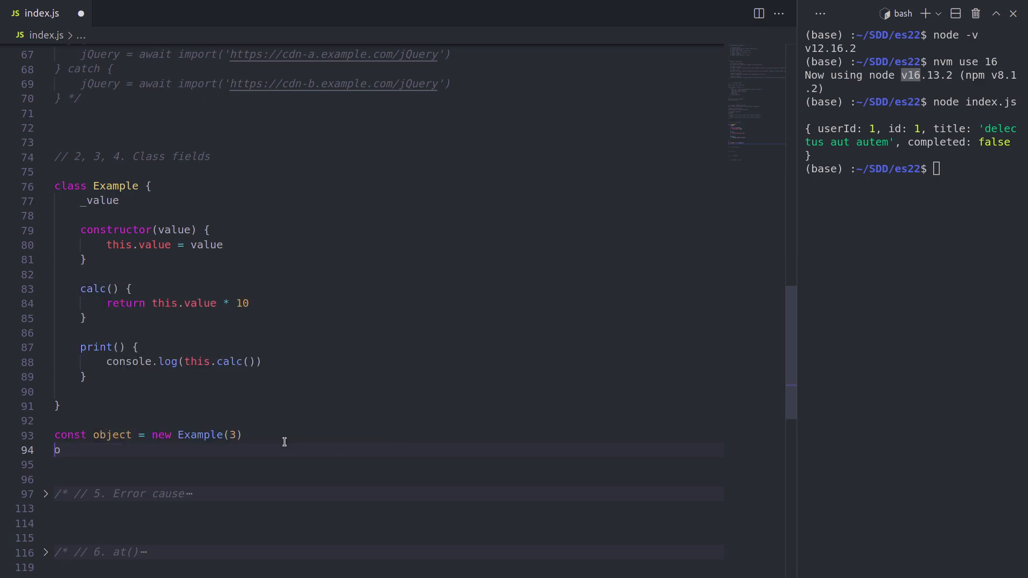
text(bject)
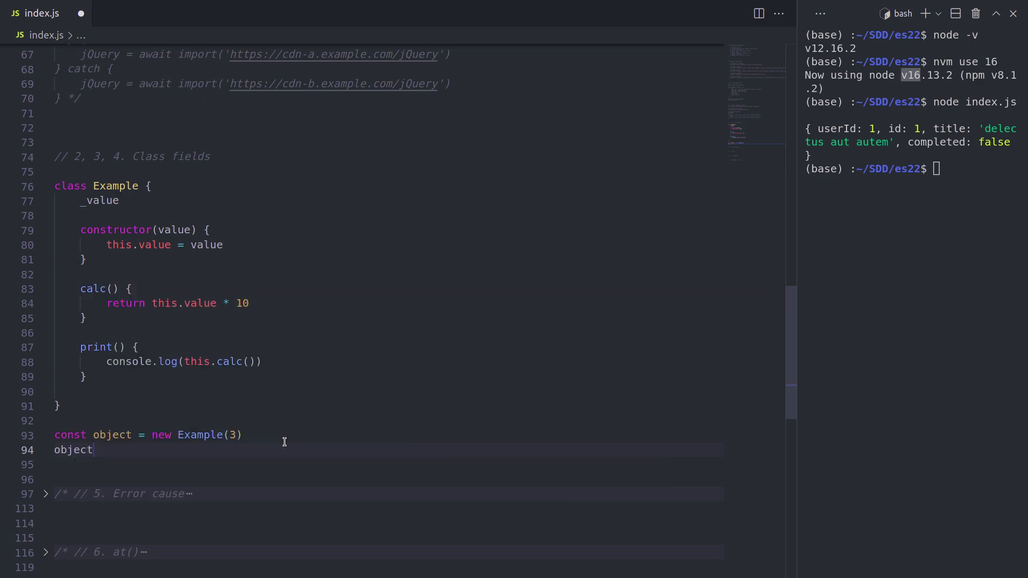
text(._value =)
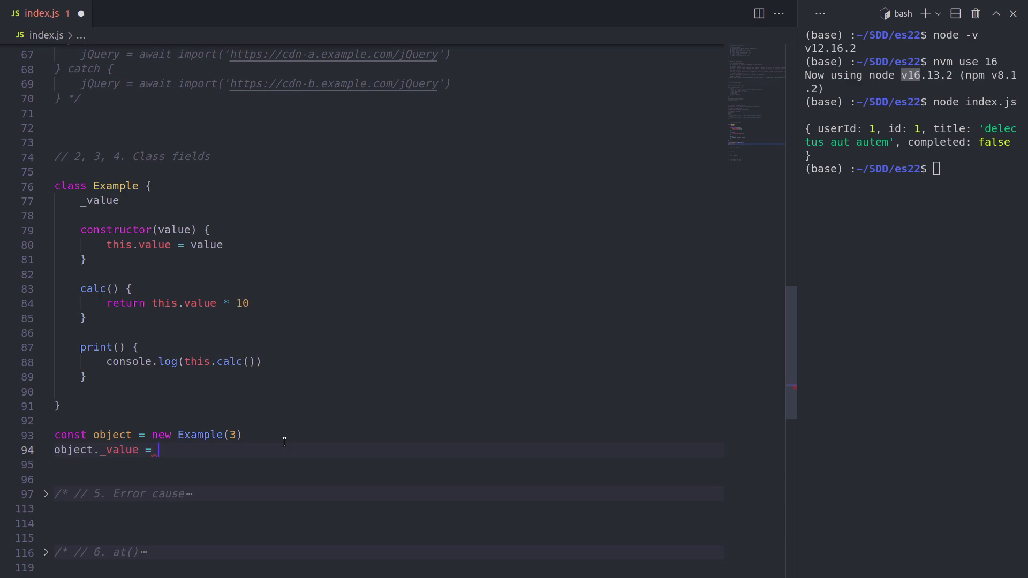
text(123)
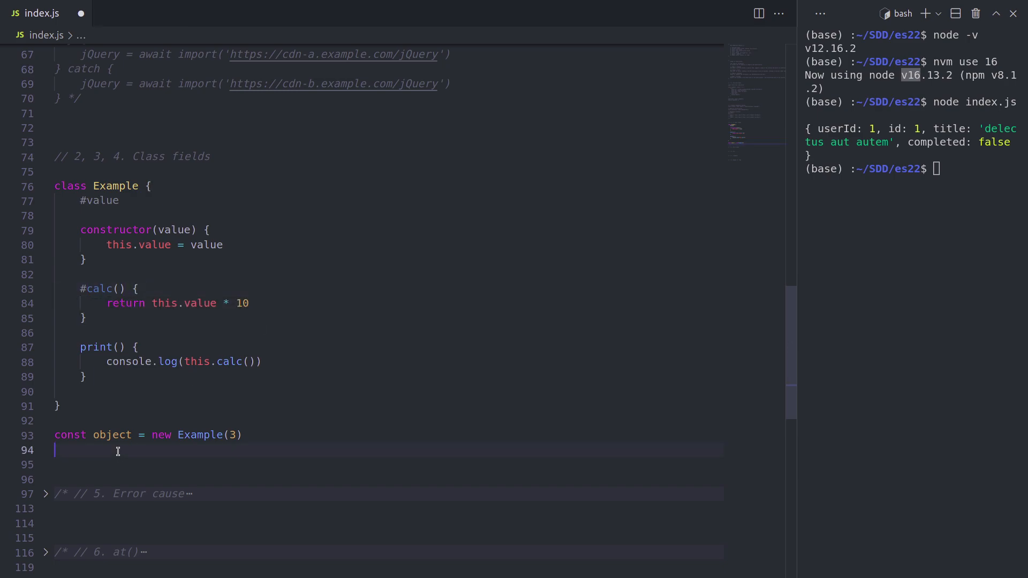
Try object.#value, then make value private as #value, including this.#value
text(object)
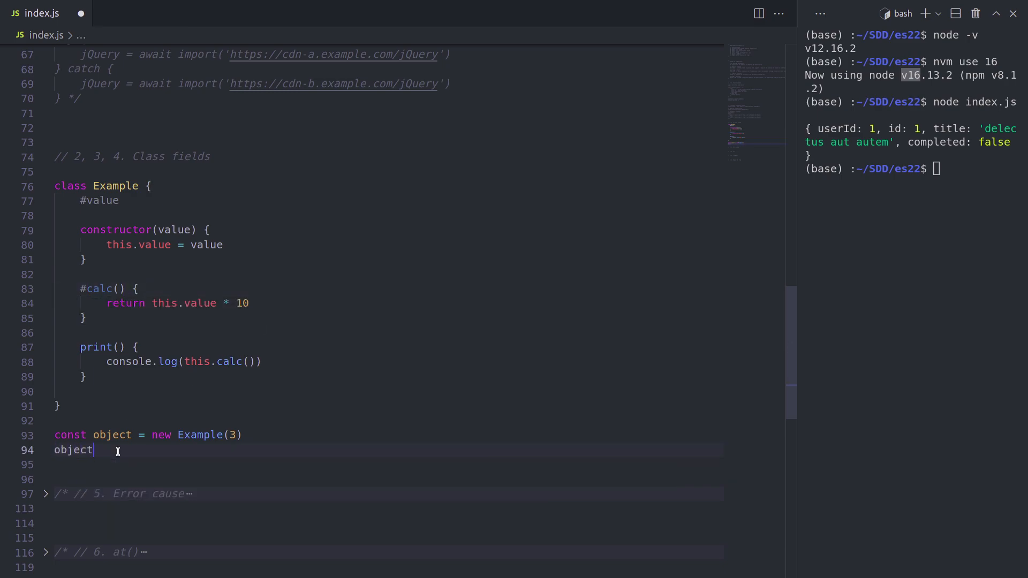
text(.#)
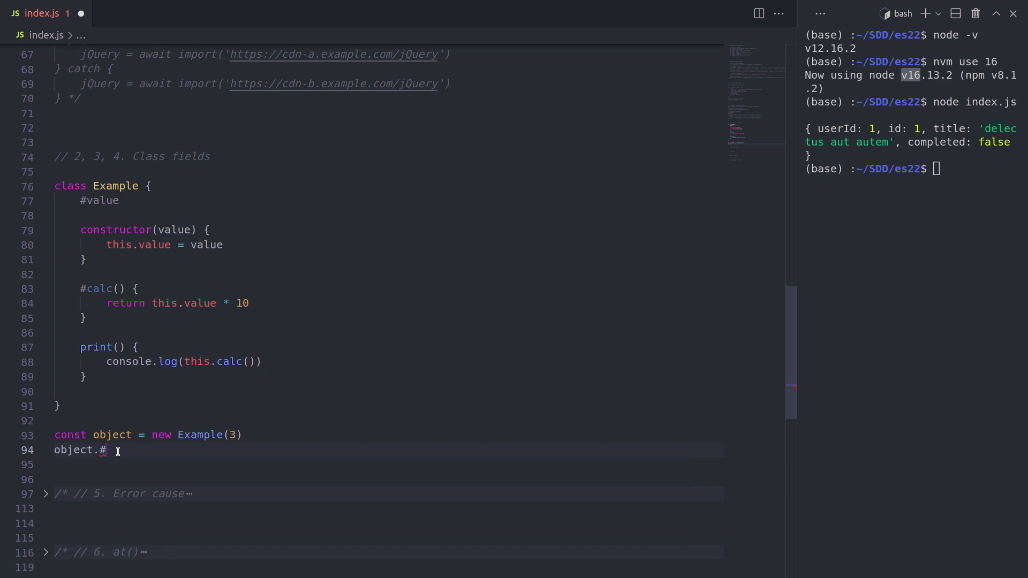
text(value -)
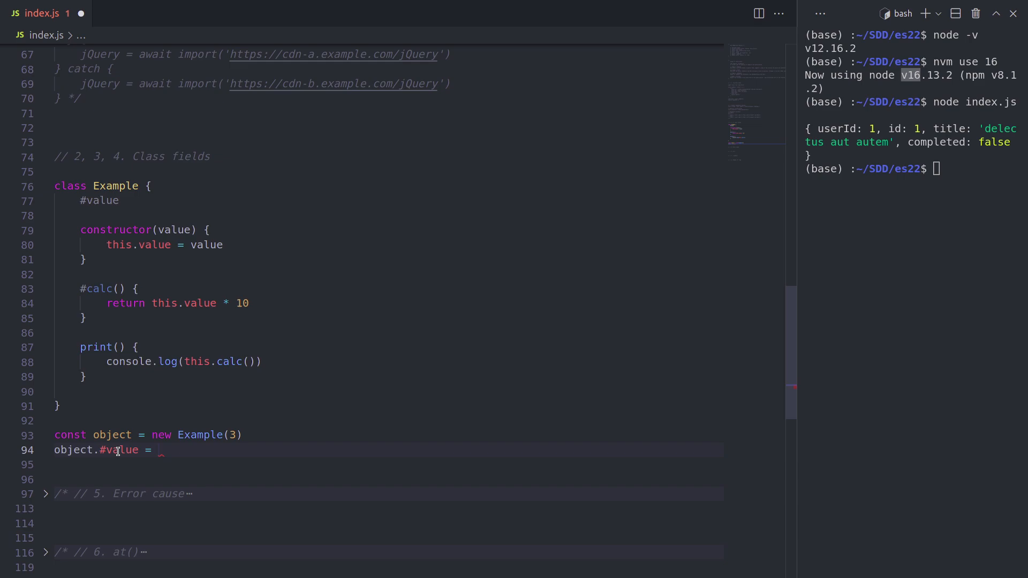
text(41)
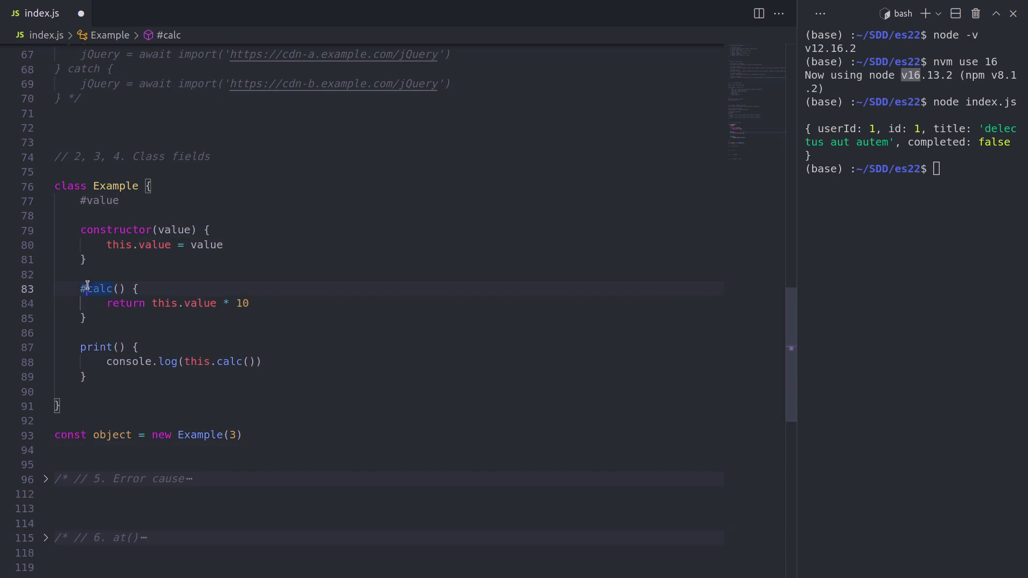
mouse_move(99, 288)
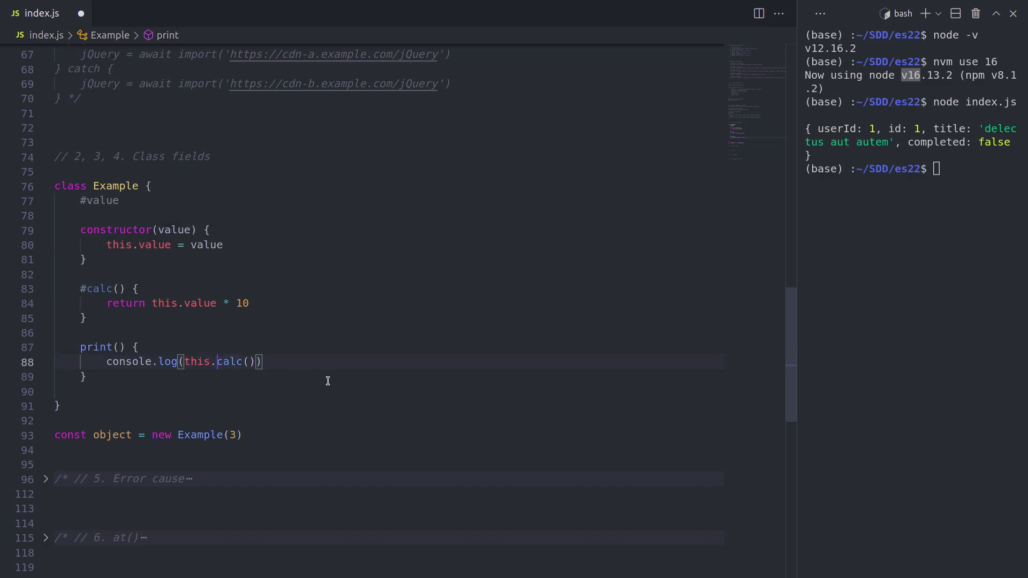
text(#)
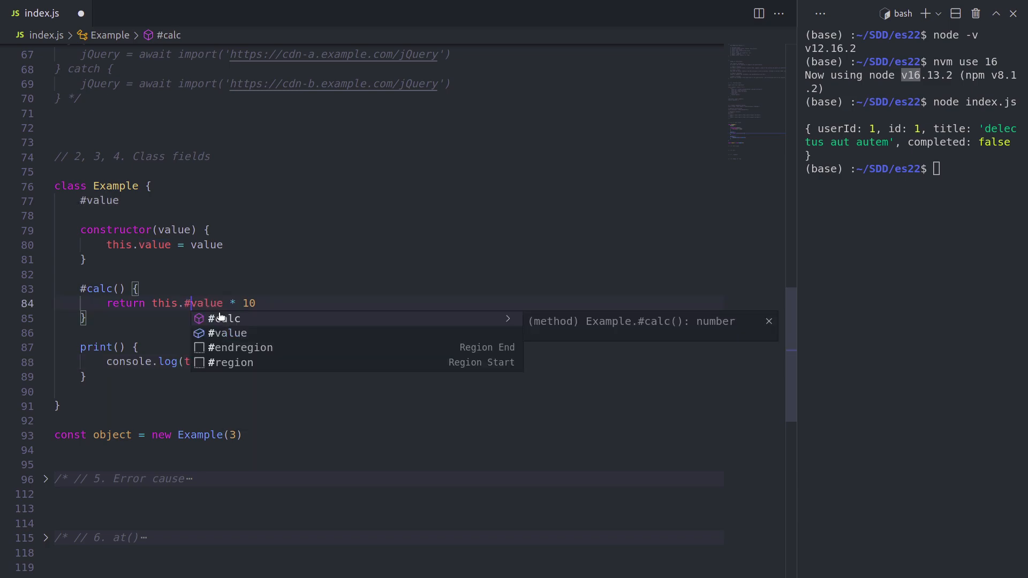
click(152, 245)
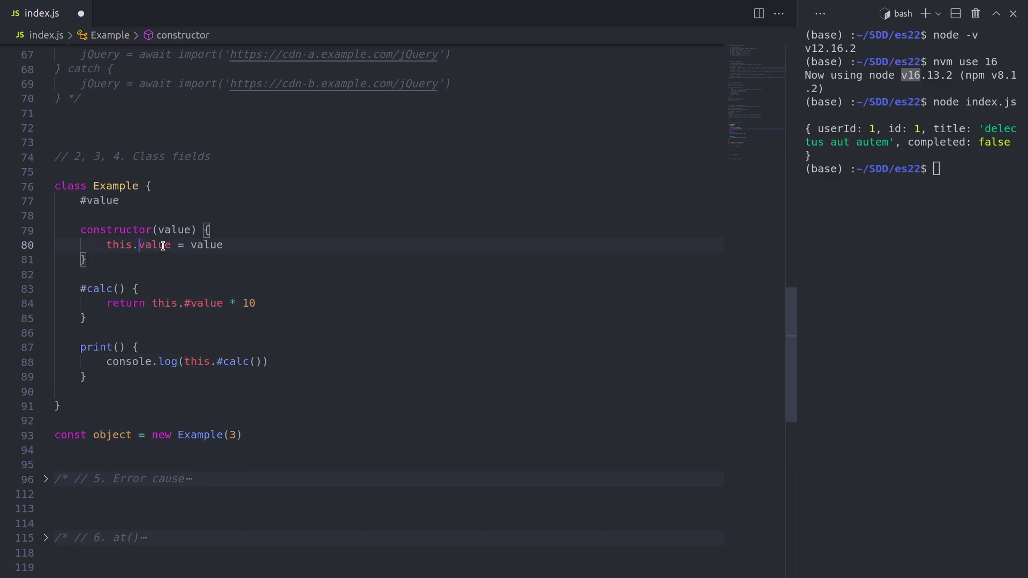
text(#)
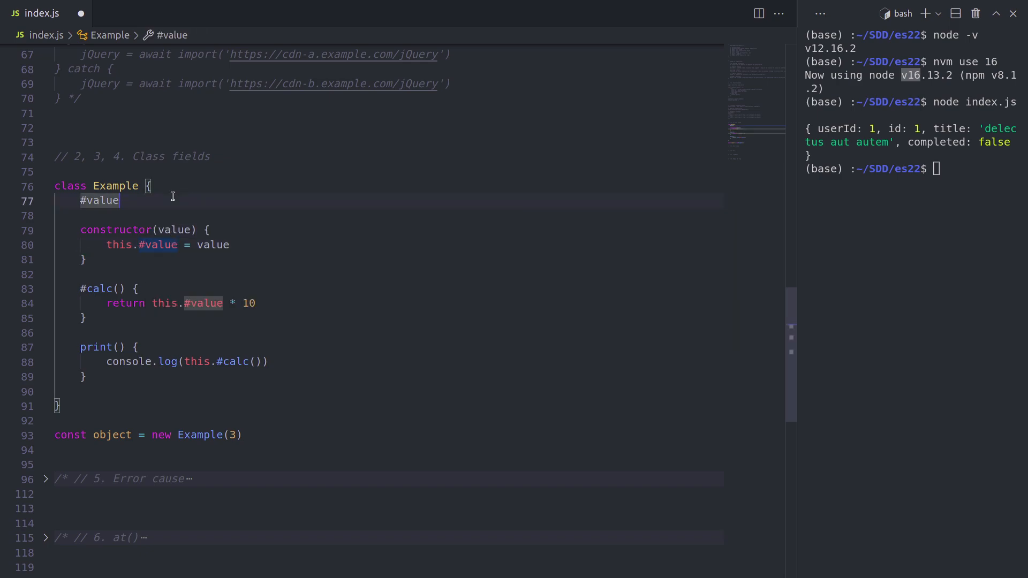
key(Enter)
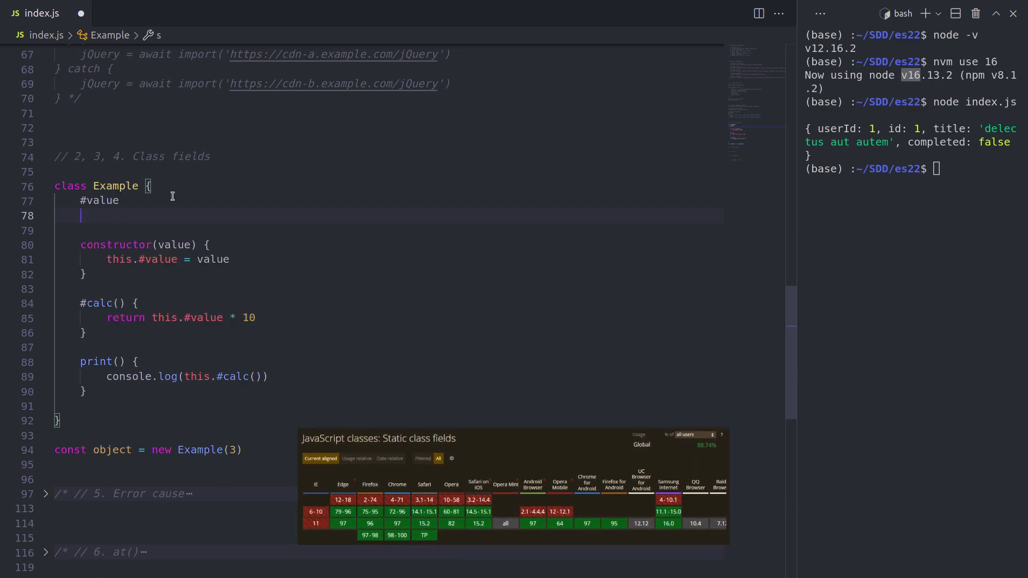
Add a static seed field, set object.seed = 42, and make print() static
text(seed)
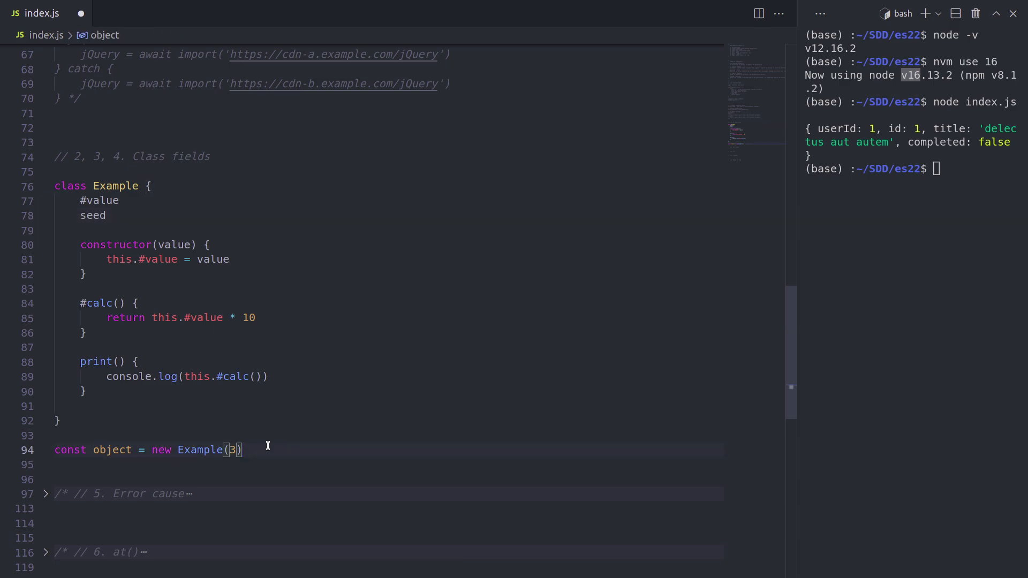
key(Enter)
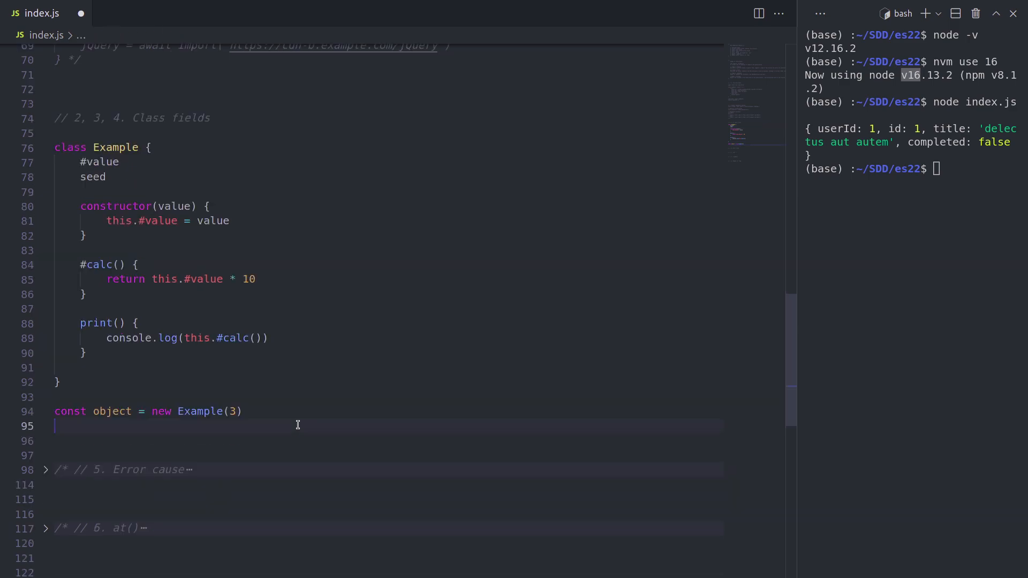
text(object.se)
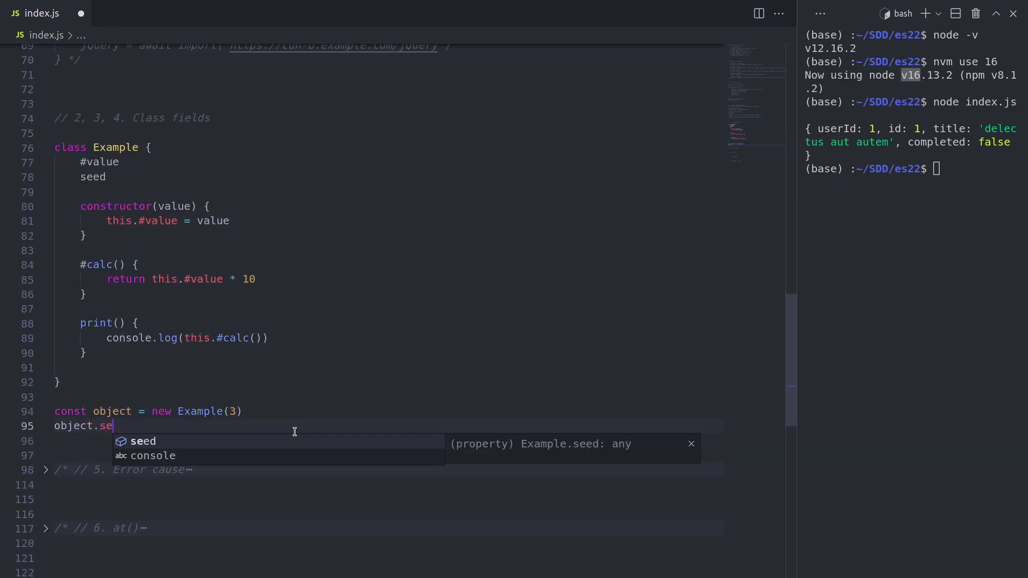
text(ed = 42)
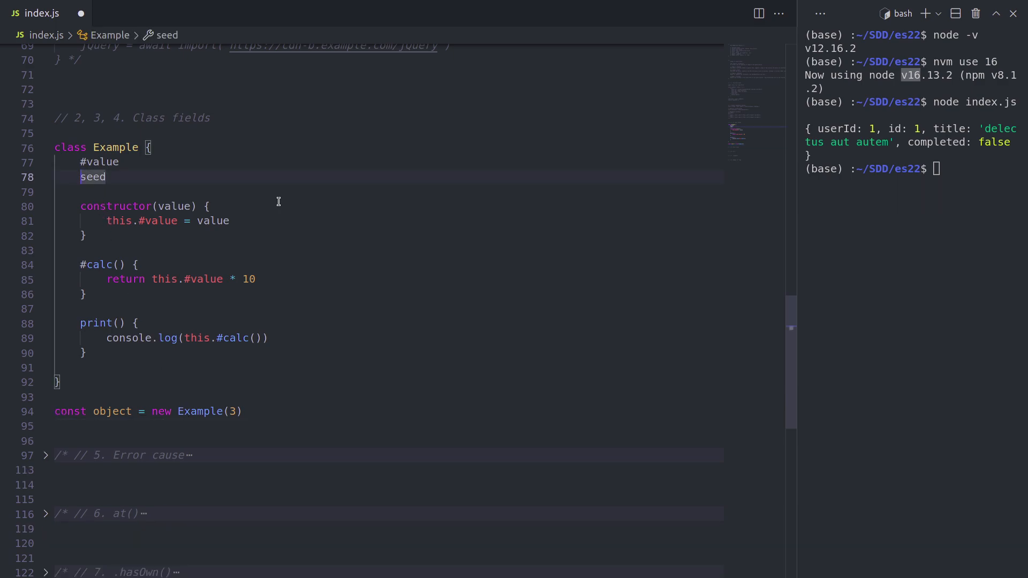
text(stati)
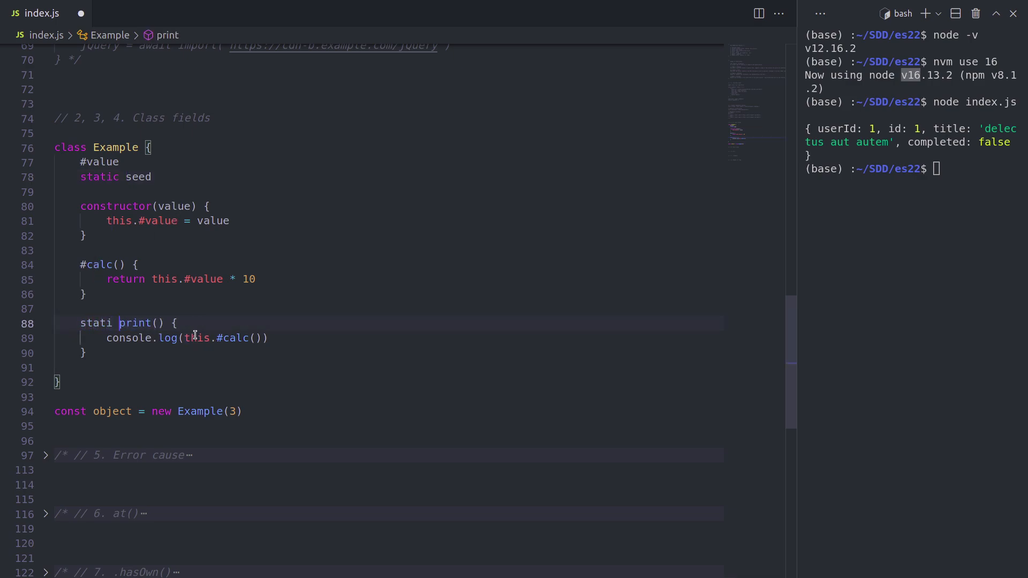
text(c)
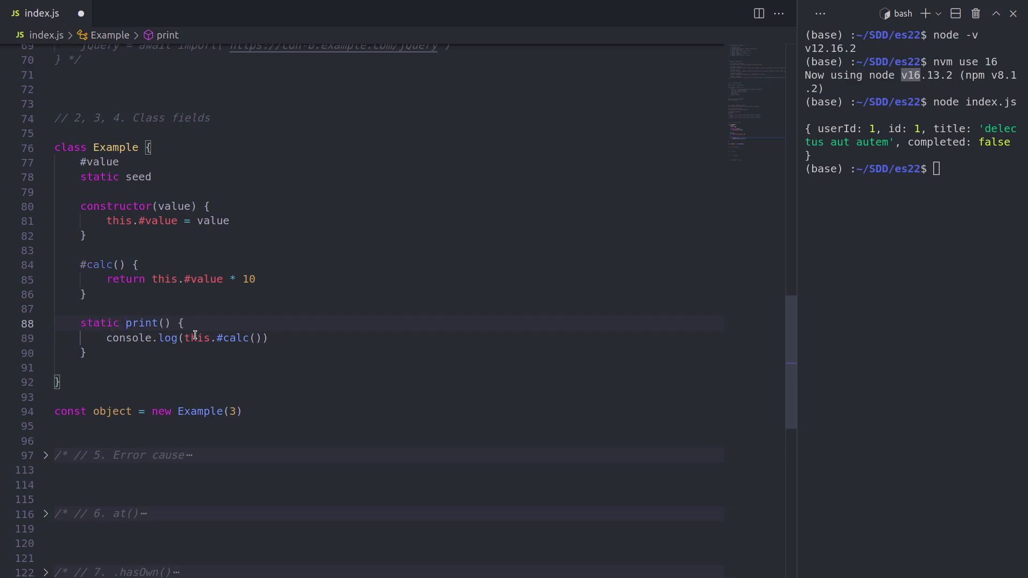
mouse_move(170, 352)
text(s)
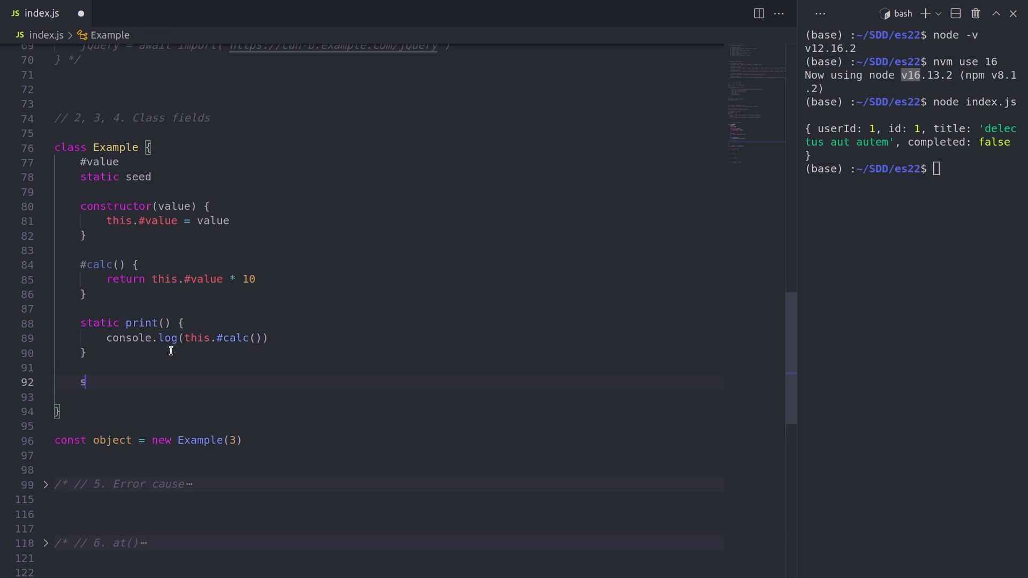
Add a static block in Example setting this.seed = 5 when x > 10
text(tatic)
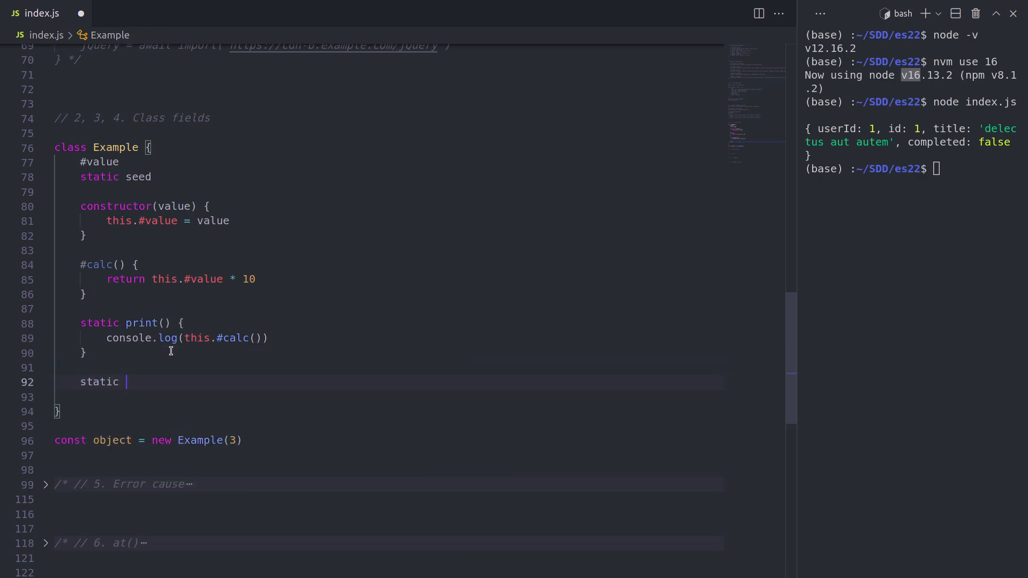
text({)
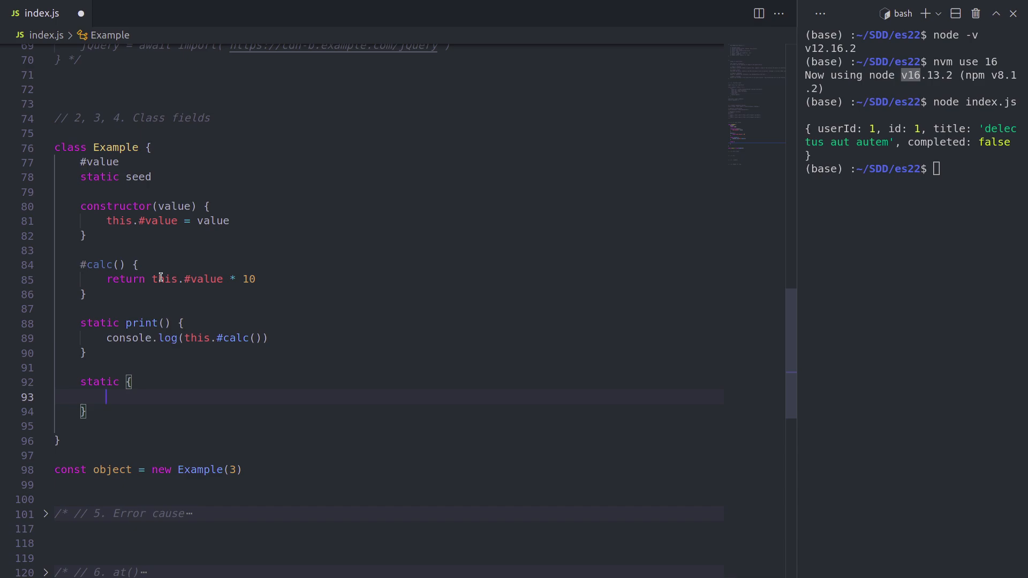
double_click(138, 176)
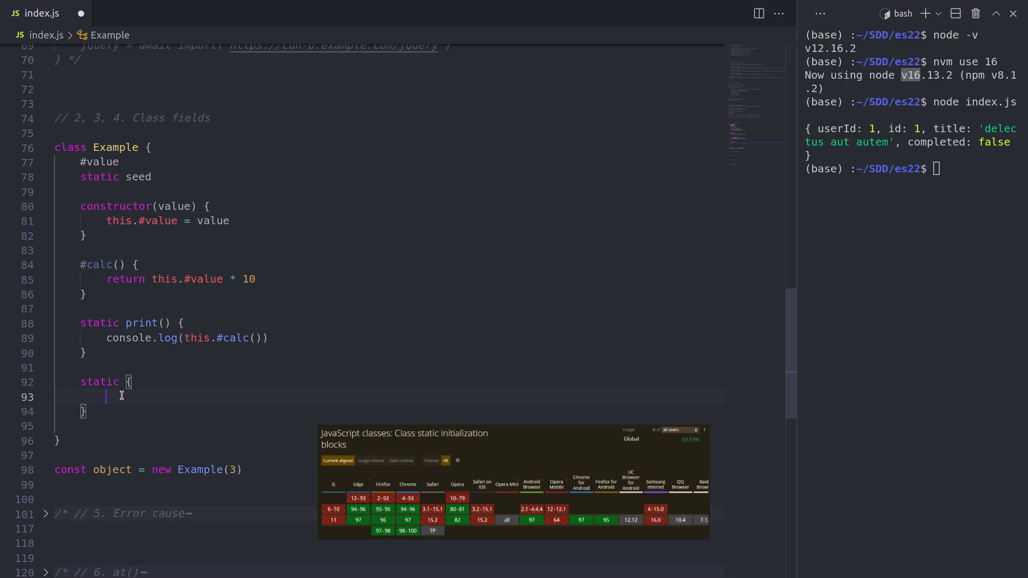
text(if(x))
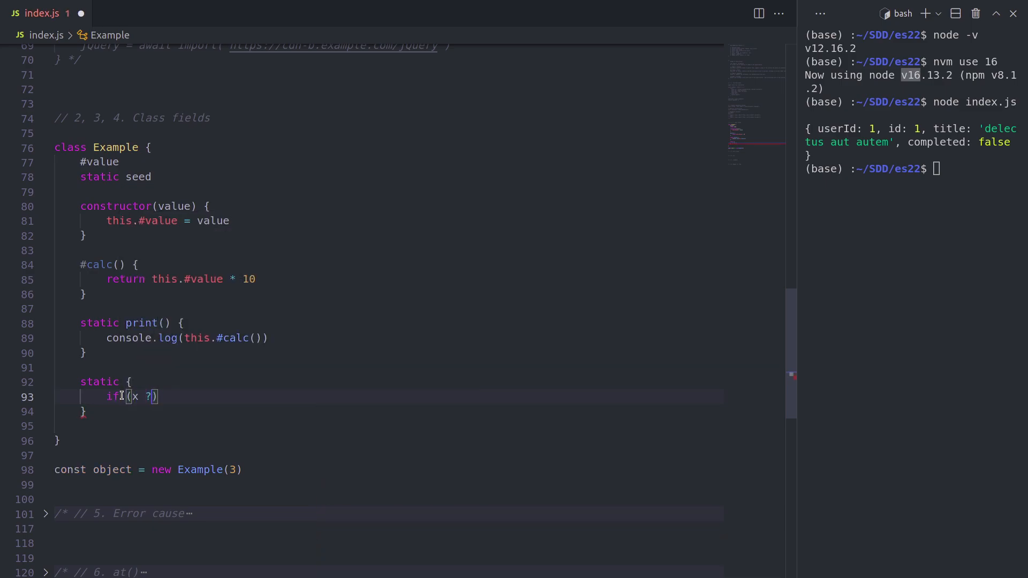
text(> 1)
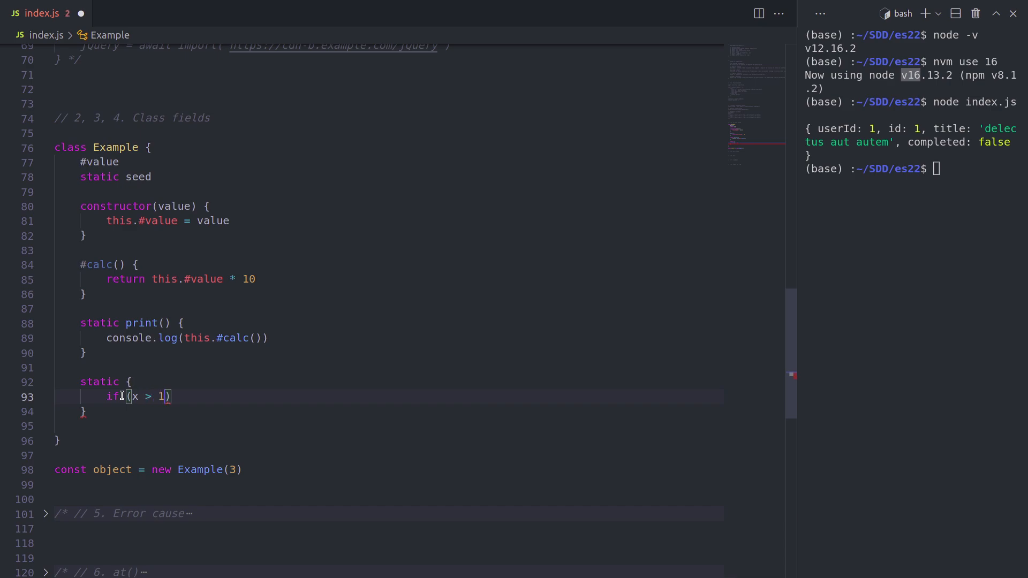
text(0 {)
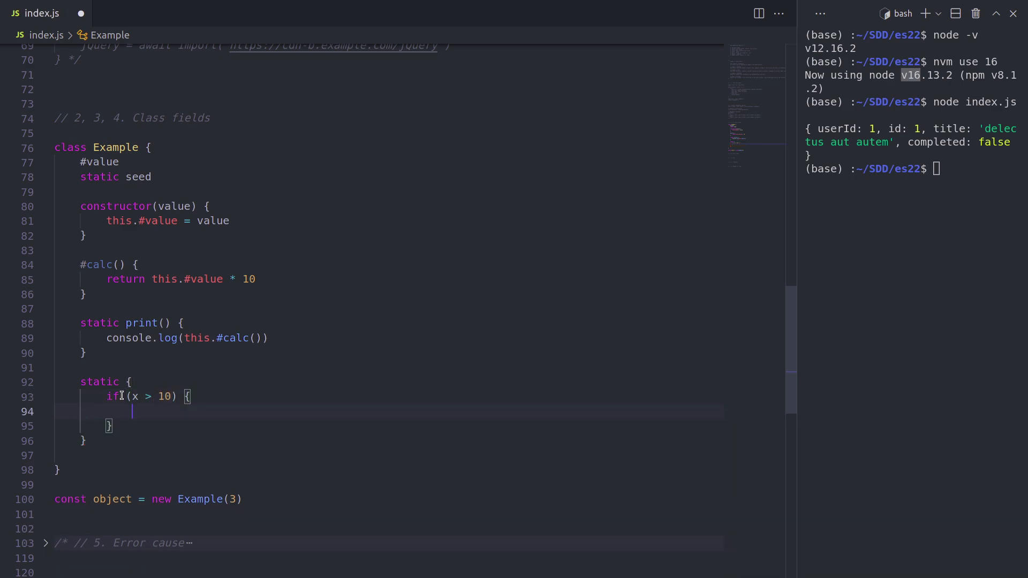
text(this)
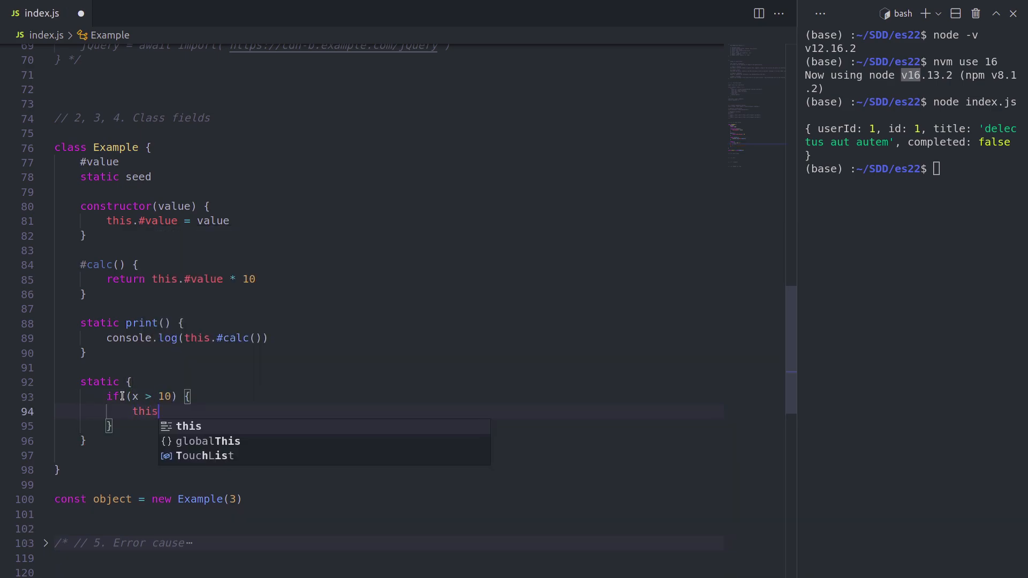
text(.seed =)
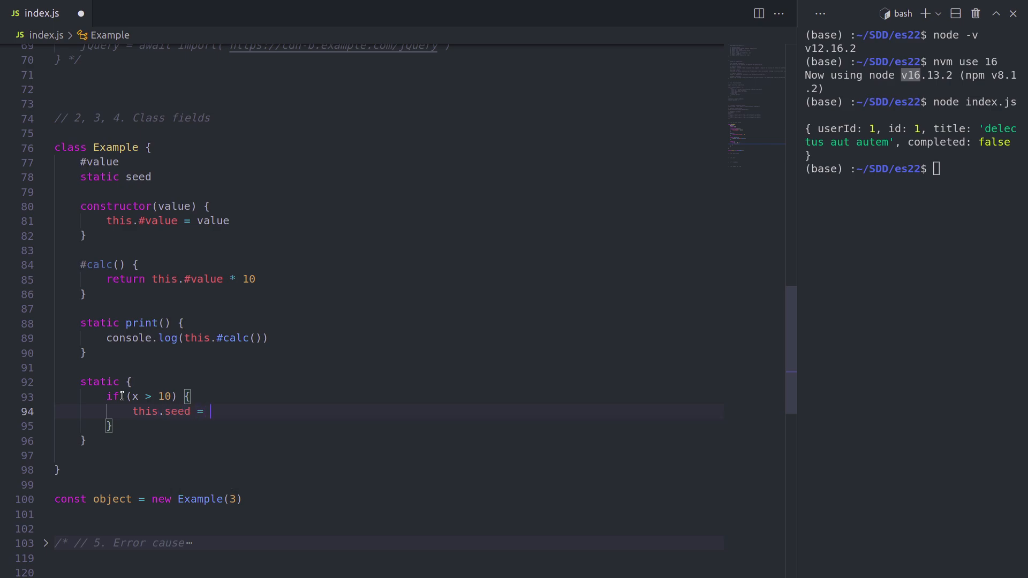
text(5)
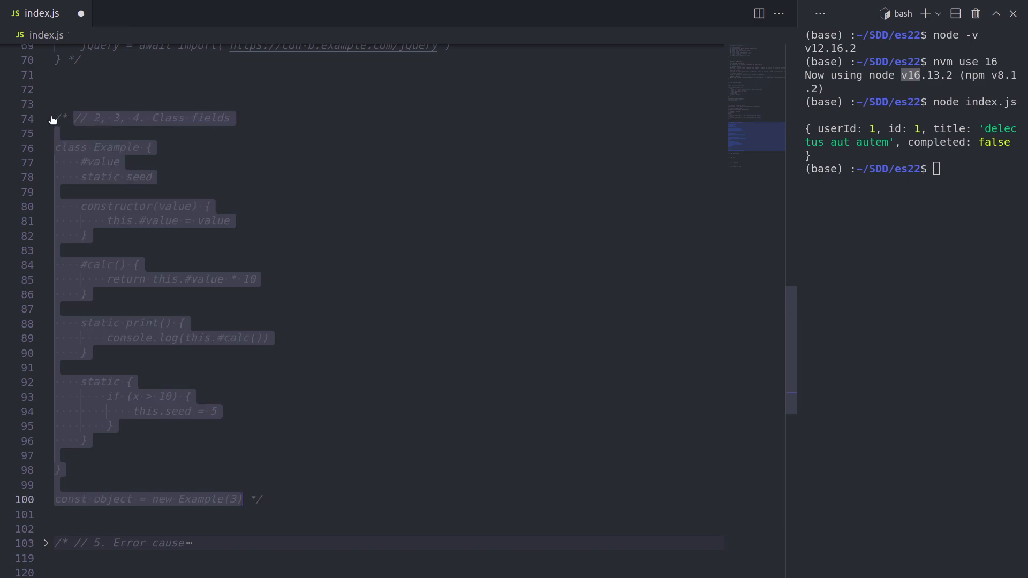
Fold the class fields example and add { cause: error } to the thrown Error
click(45, 118)
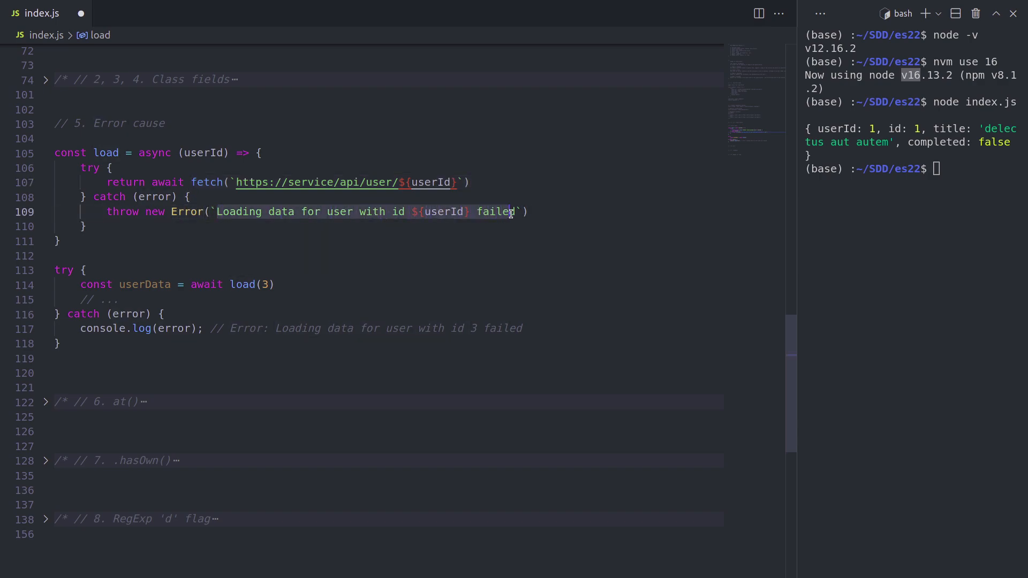
double_click(155, 197)
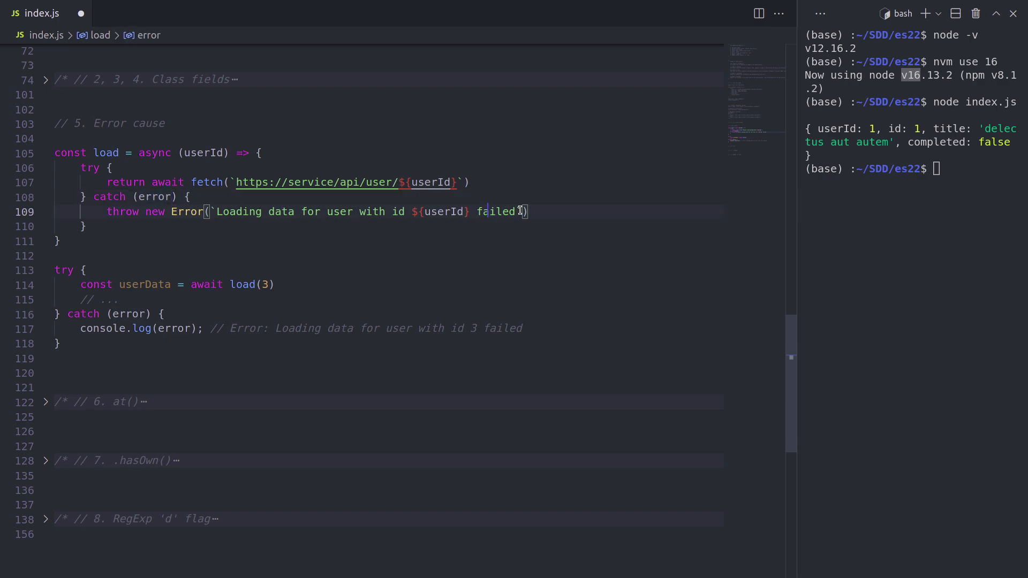
text(,)
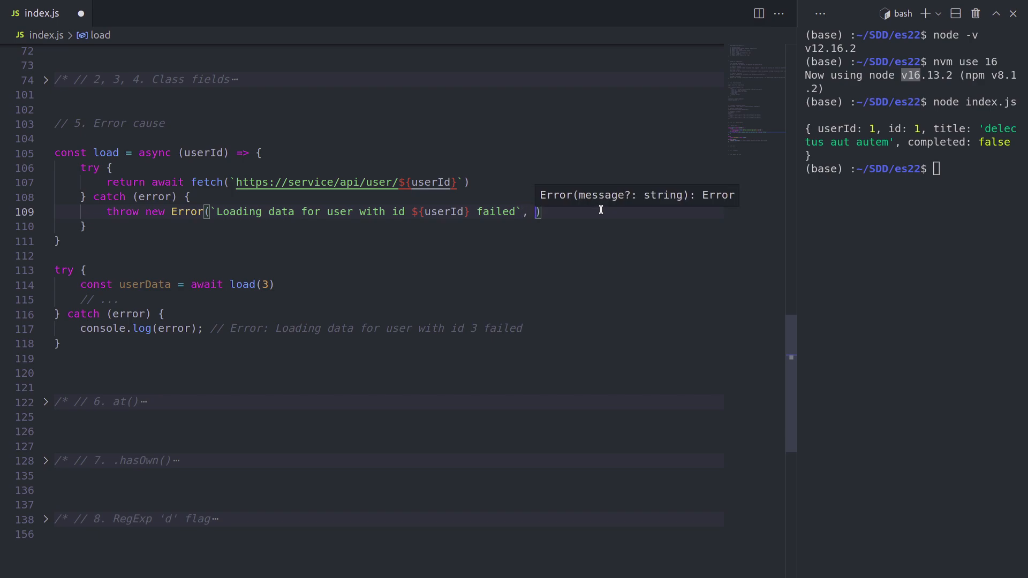
text({ cas)
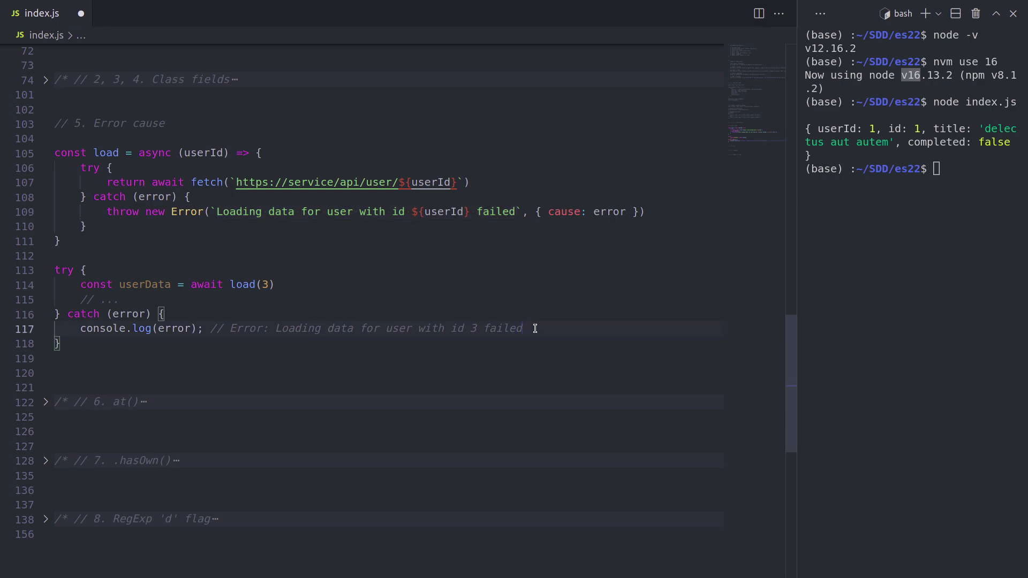
Add console.log(error.cause) to the catch block with comment '// TypeError: load is not a function'
text(console.log)
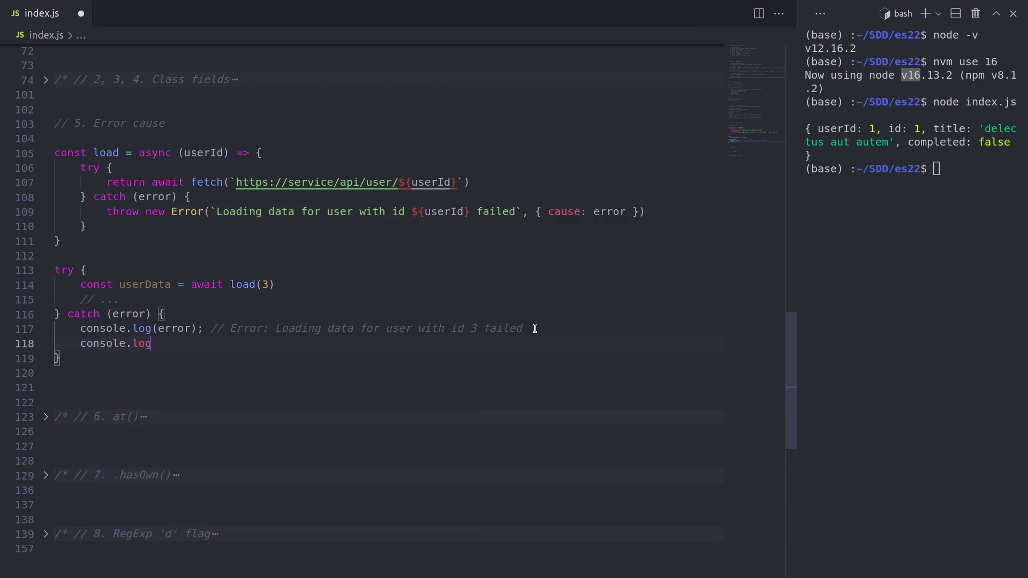
text((err)
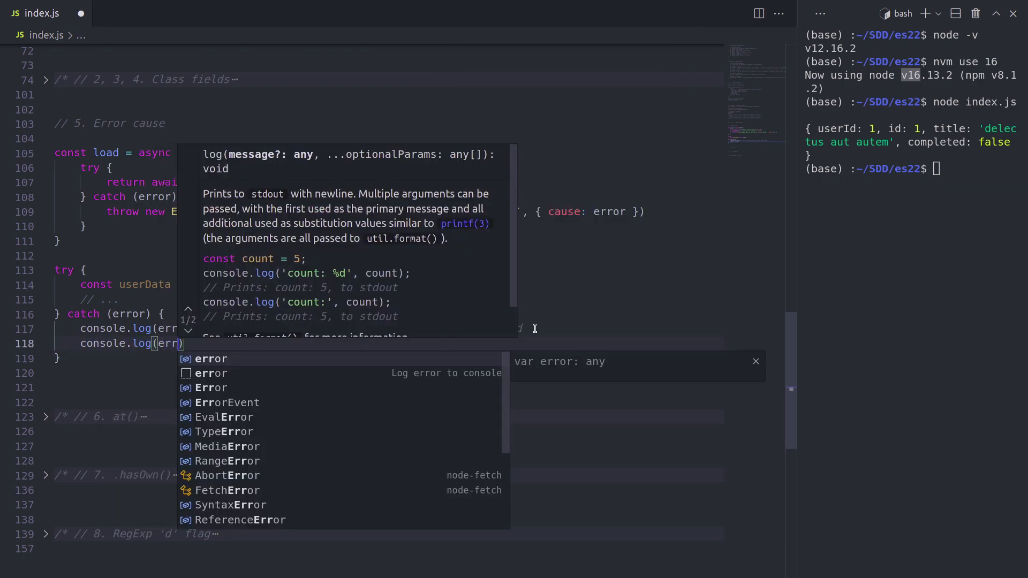
text(.cause)
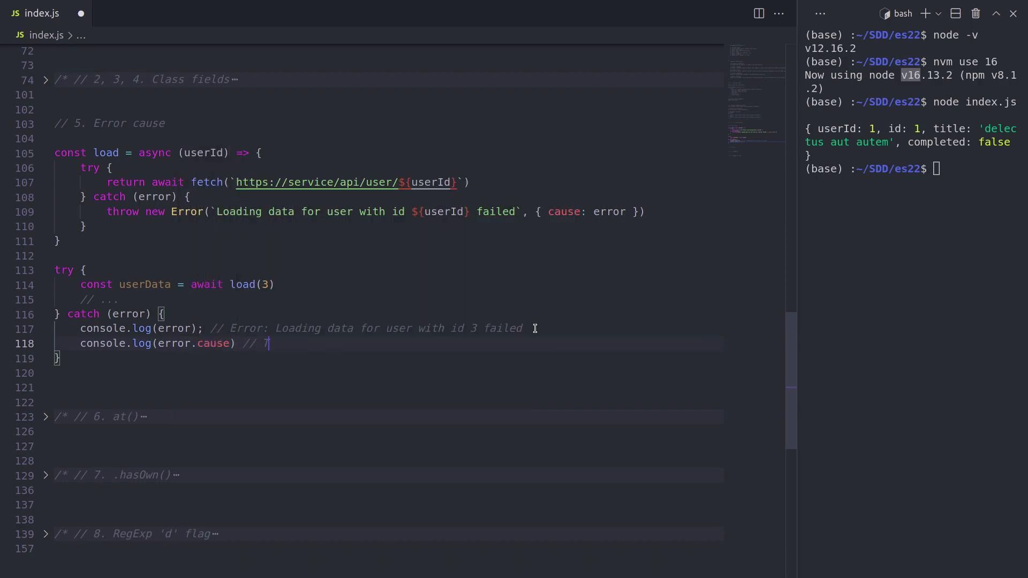
text(ypeE)
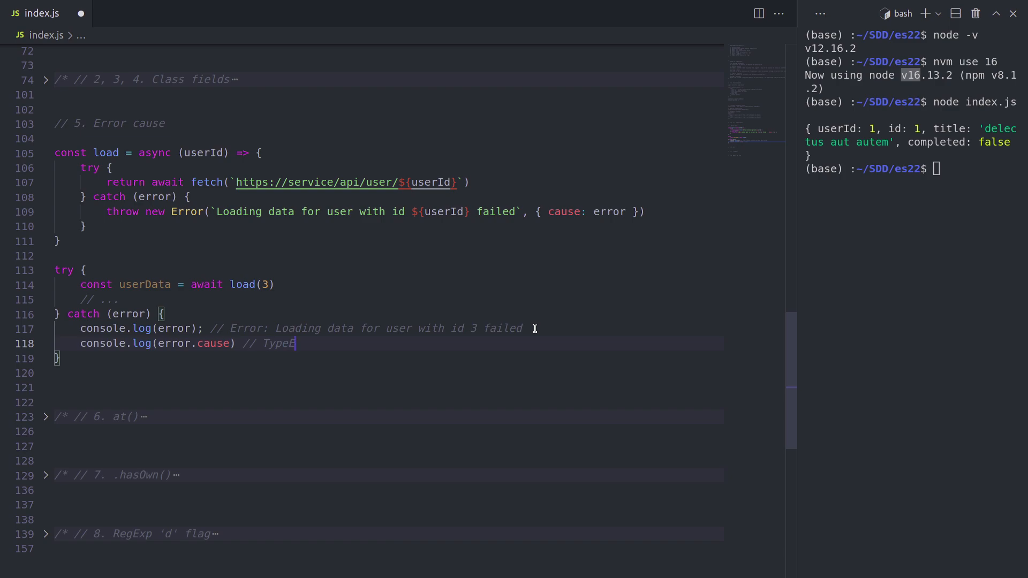
text(rror: load is not a)
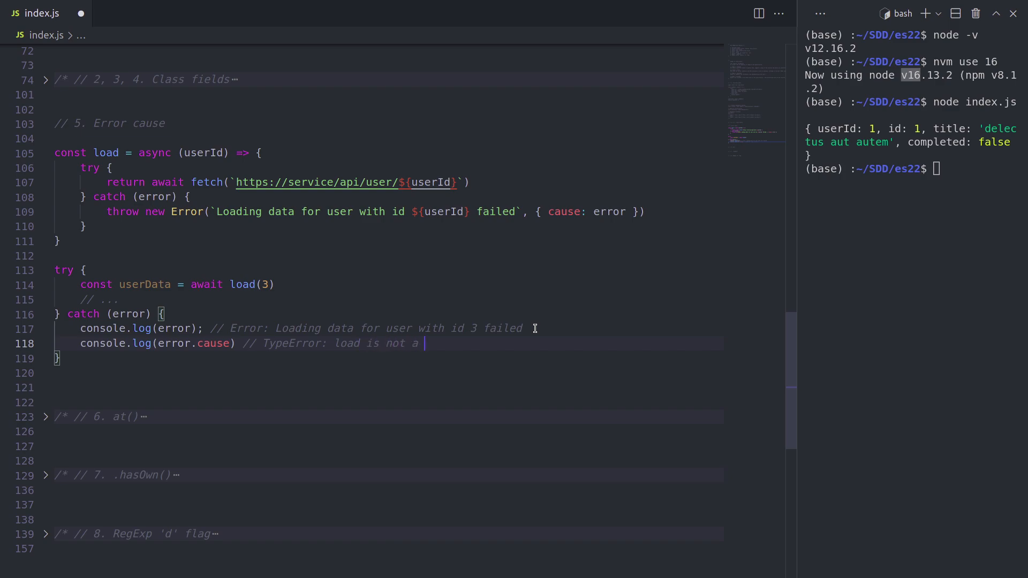
text(function)
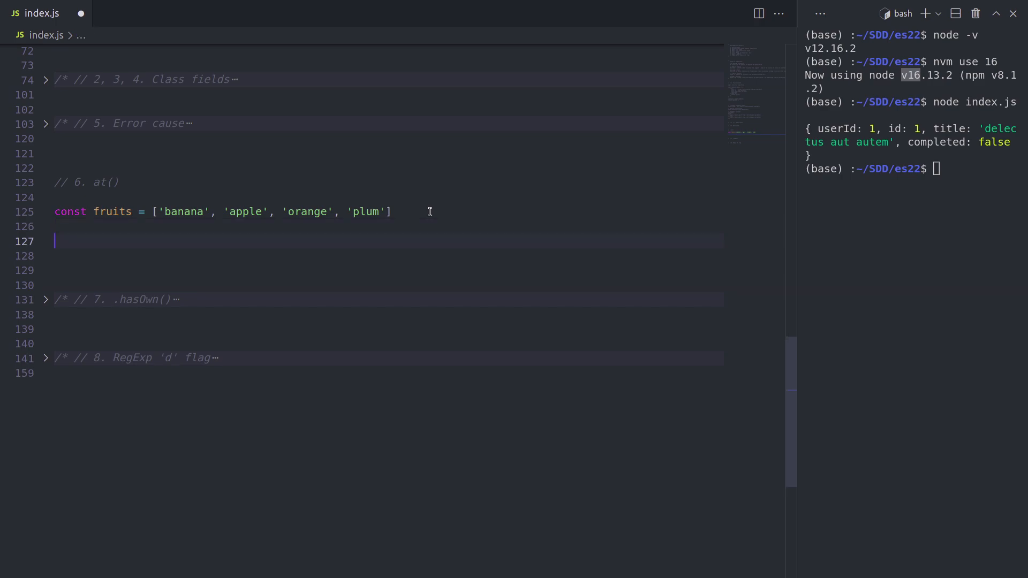
Log the last fruit with console.log(fruits[fruits.length - 1])
text(con)
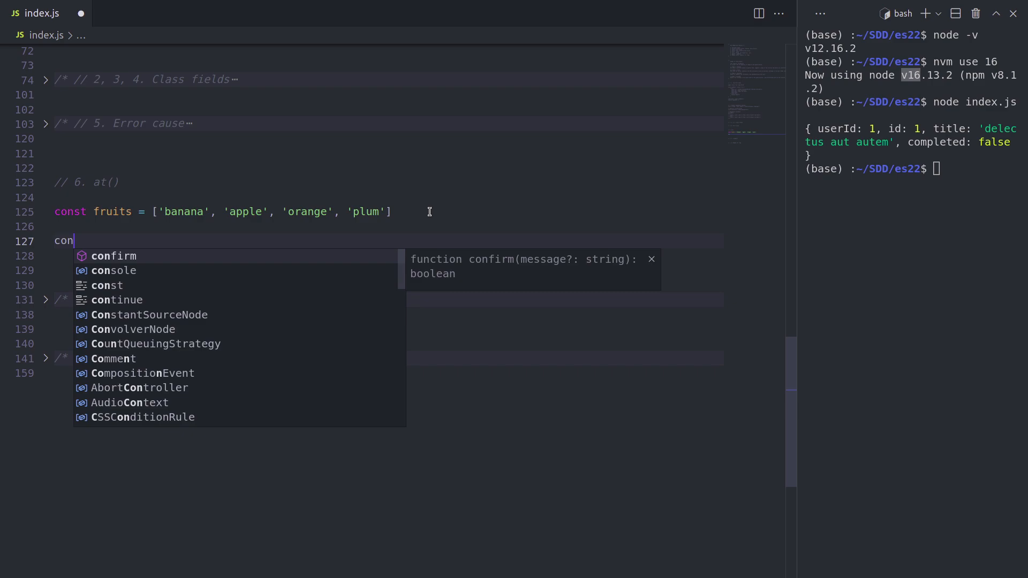
text(sole)
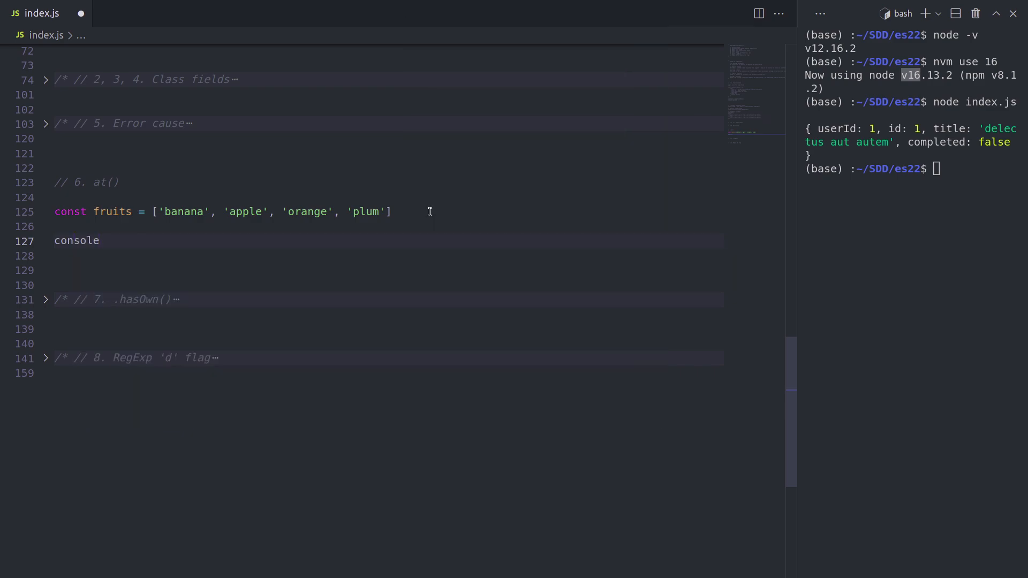
text(.log()
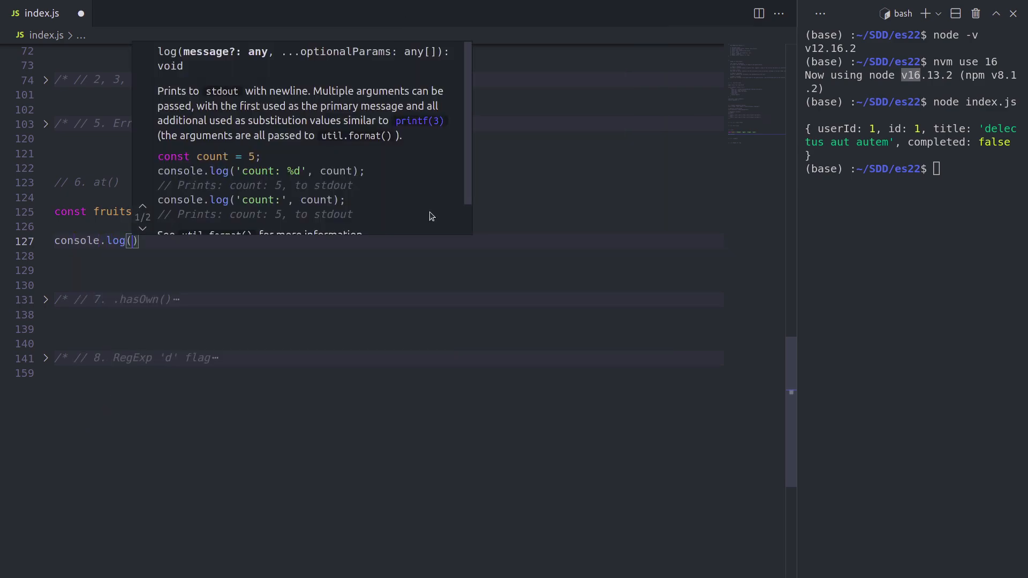
text(fruits)
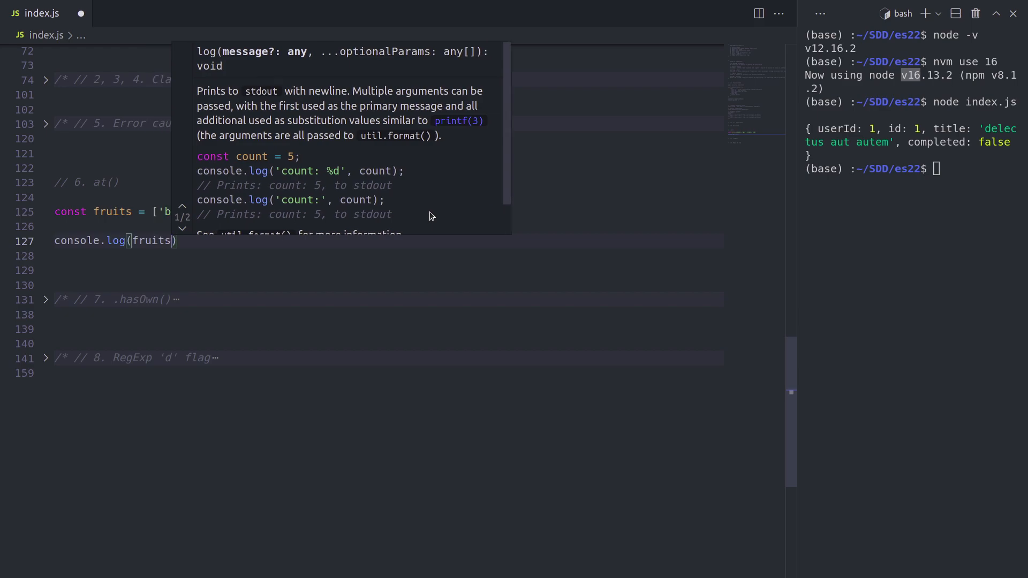
text([])
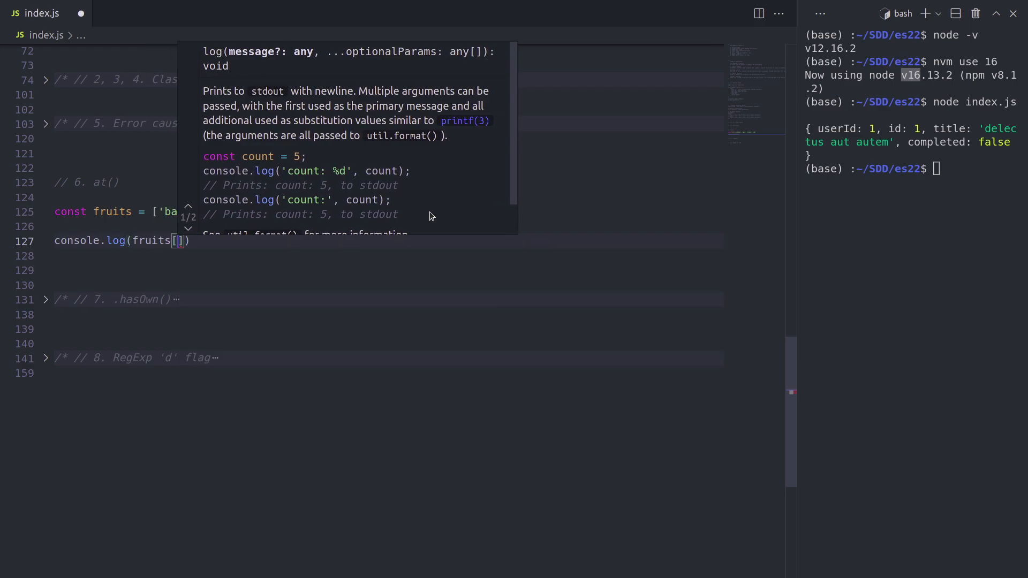
text(fruits)
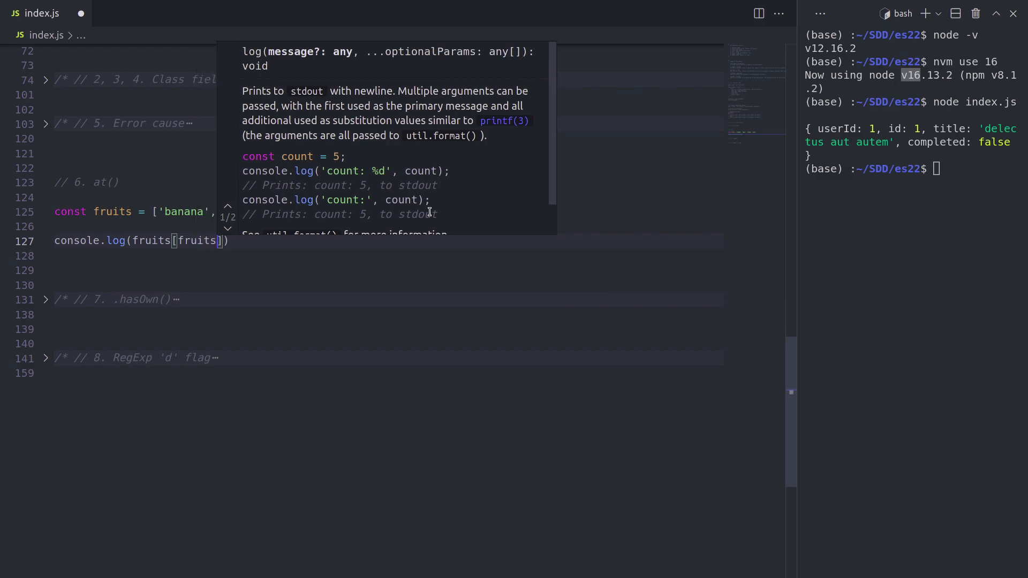
text(.length -)
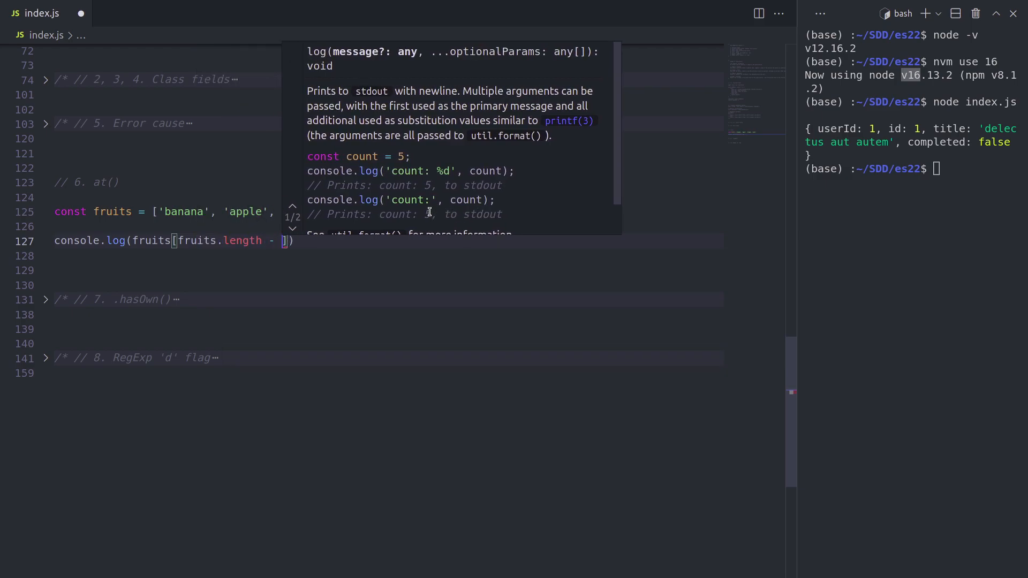
text(1)
click(913, 168)
text(node index.js)
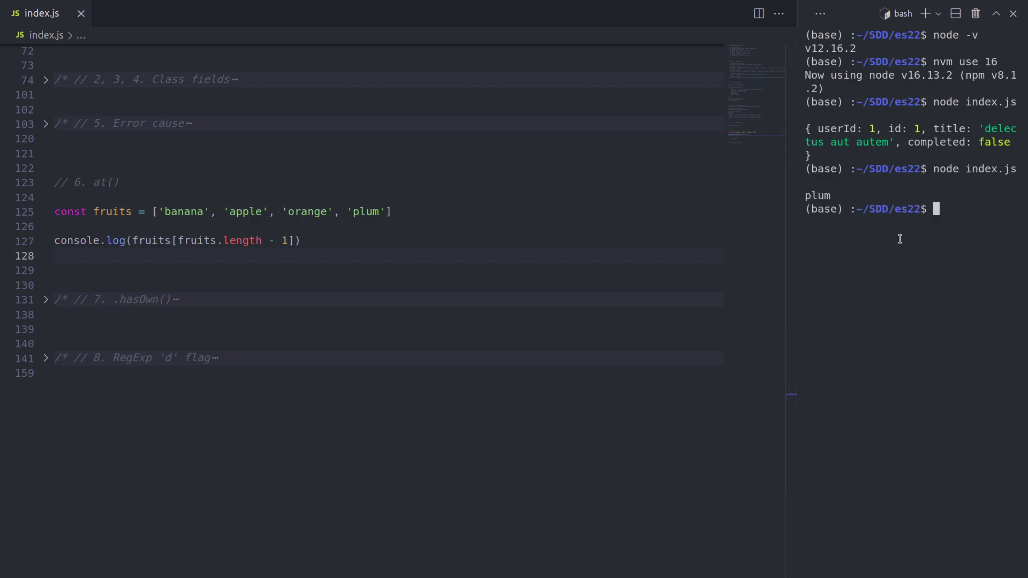
Change the log to fruits.at(2) and run node index.js, printing orange
click(303, 241)
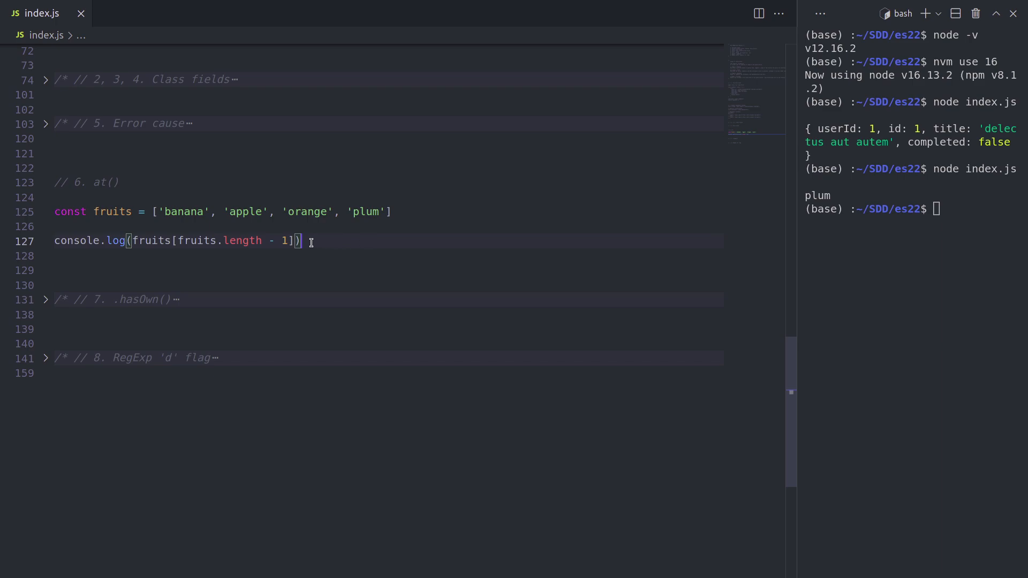
mouse_move(151, 241)
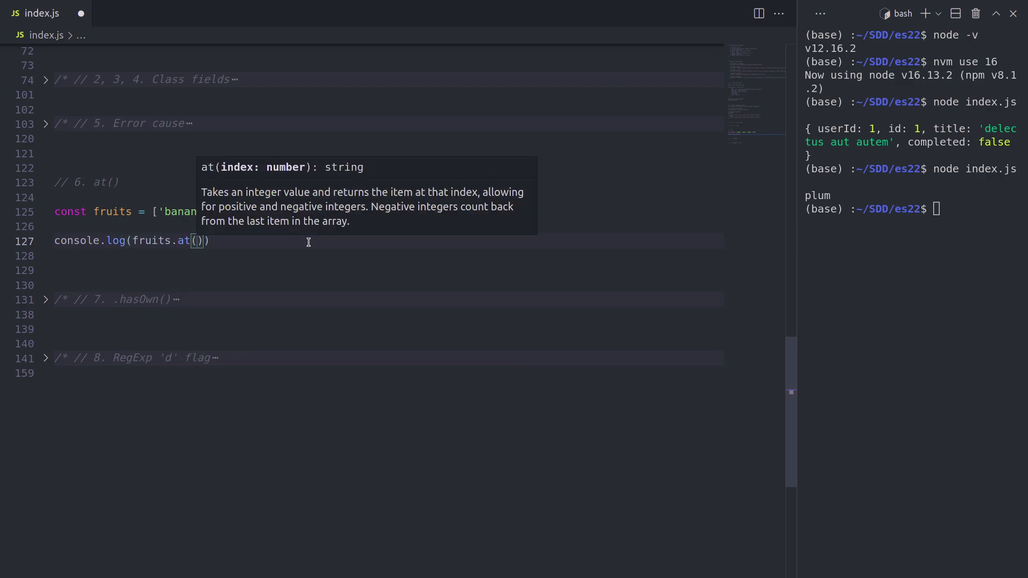
text(-1)
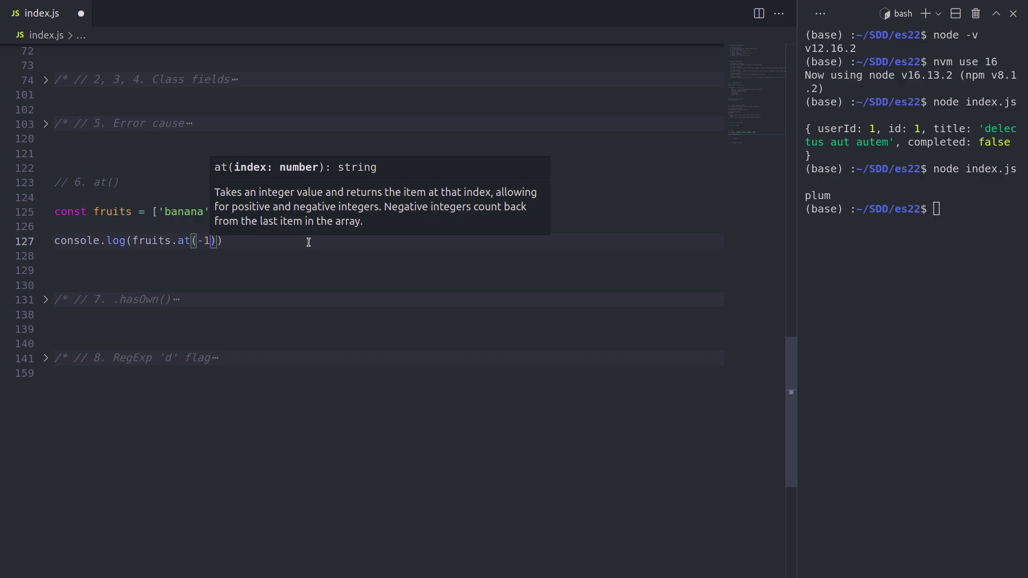
key(Backspace)
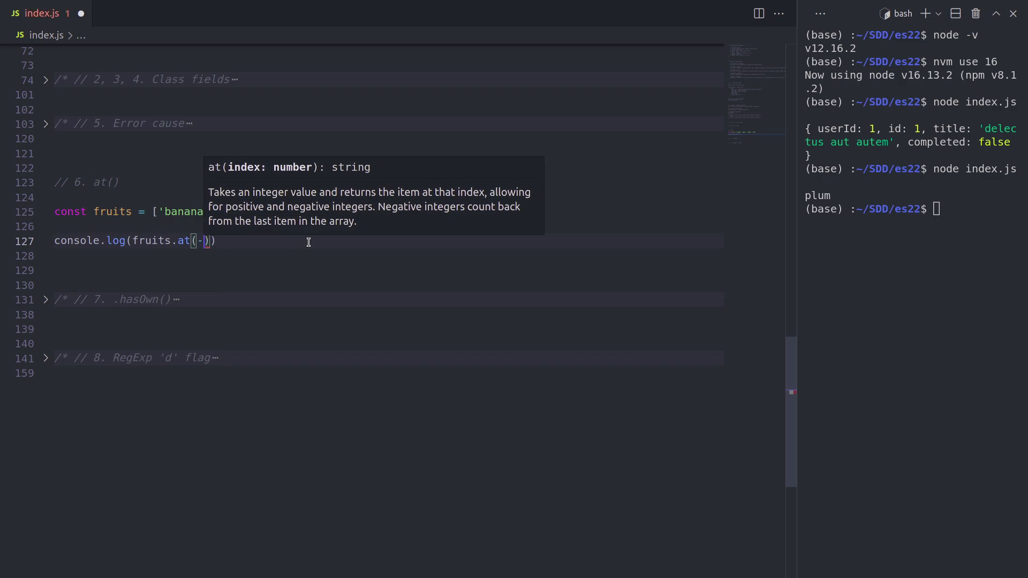
text(1)
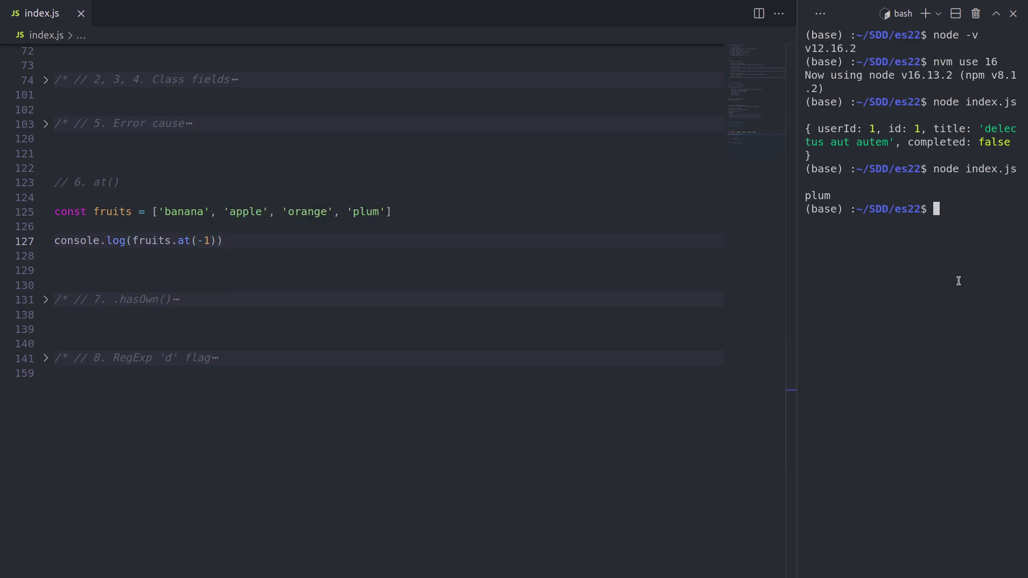
text(node index.js)
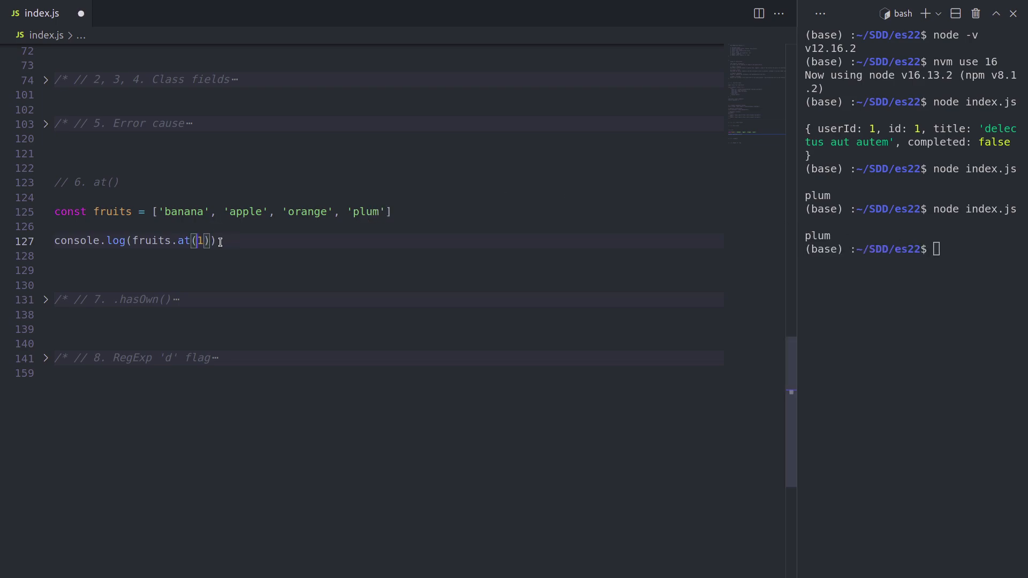
text(2)
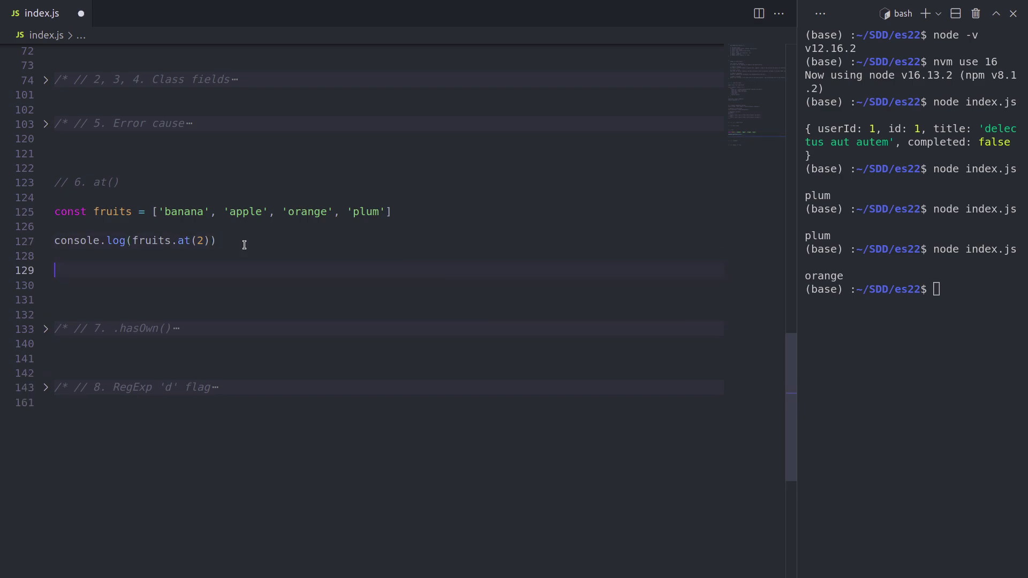
Declare const fruit = 'banana'
text(const f)
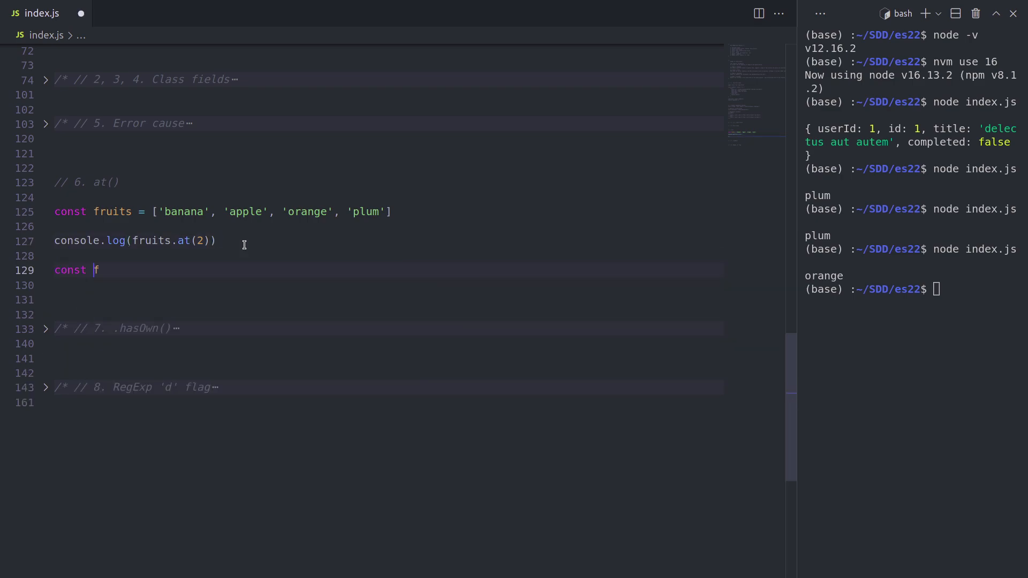
text(ruit =)
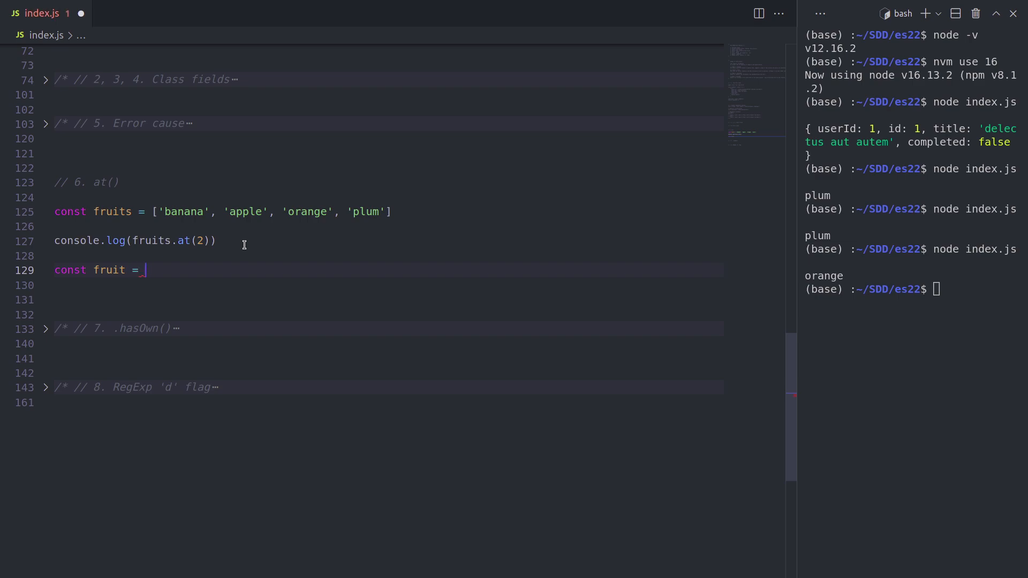
text('banan')
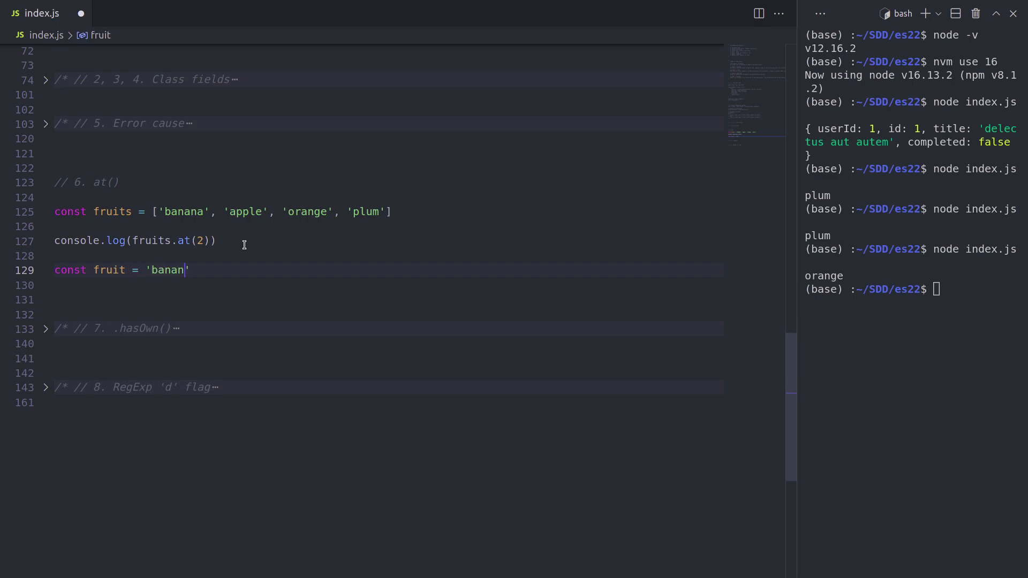
text(a)
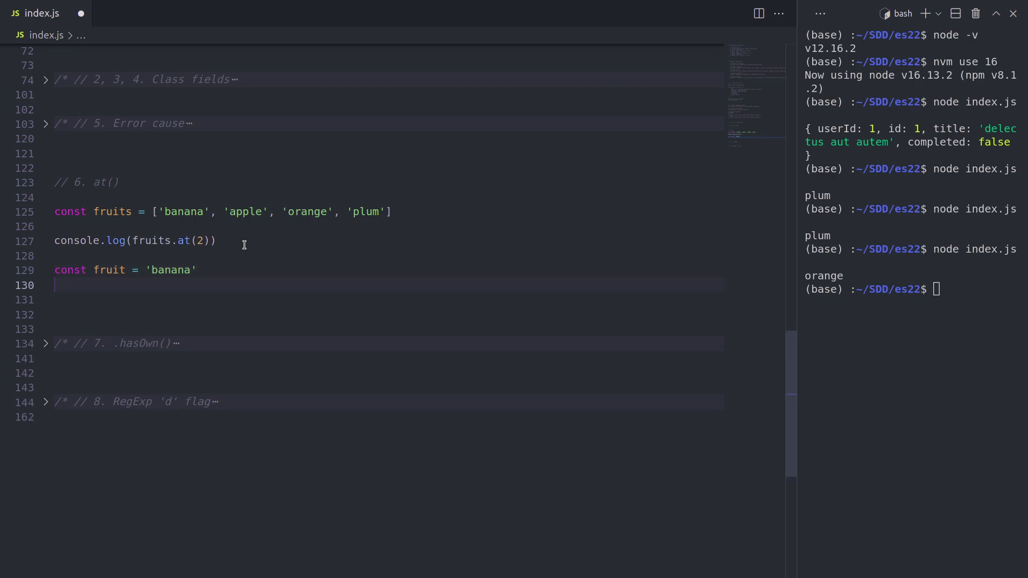
Log fruit.at(-2) and run index.js, picking out the printed n
text(con)
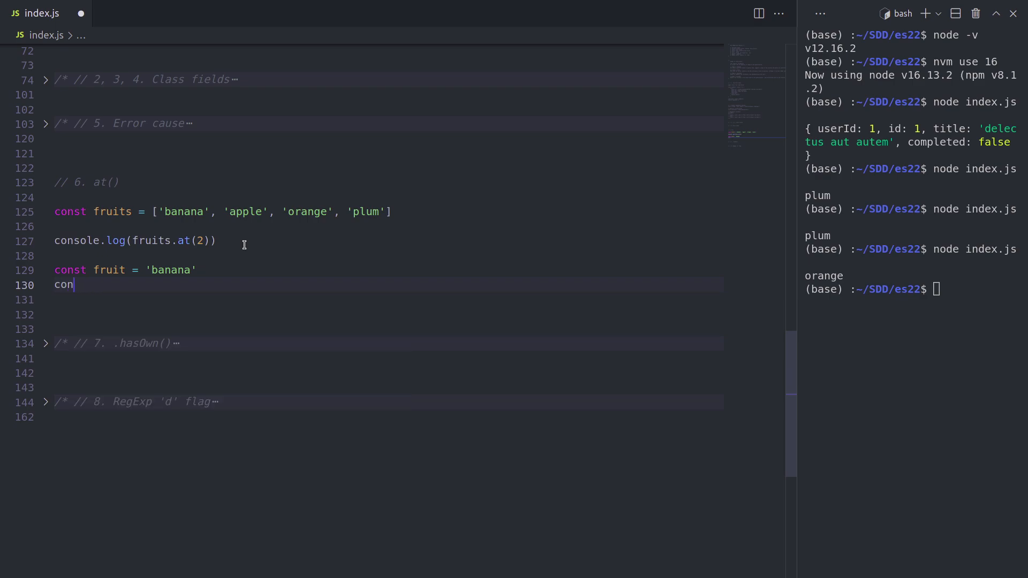
text(sole.l)
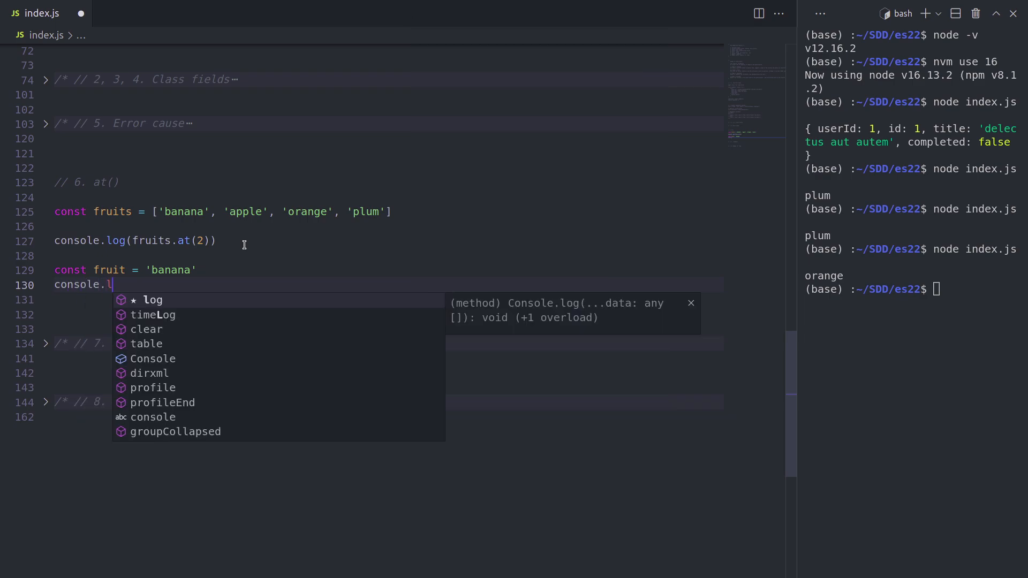
text(og(fruit.at)
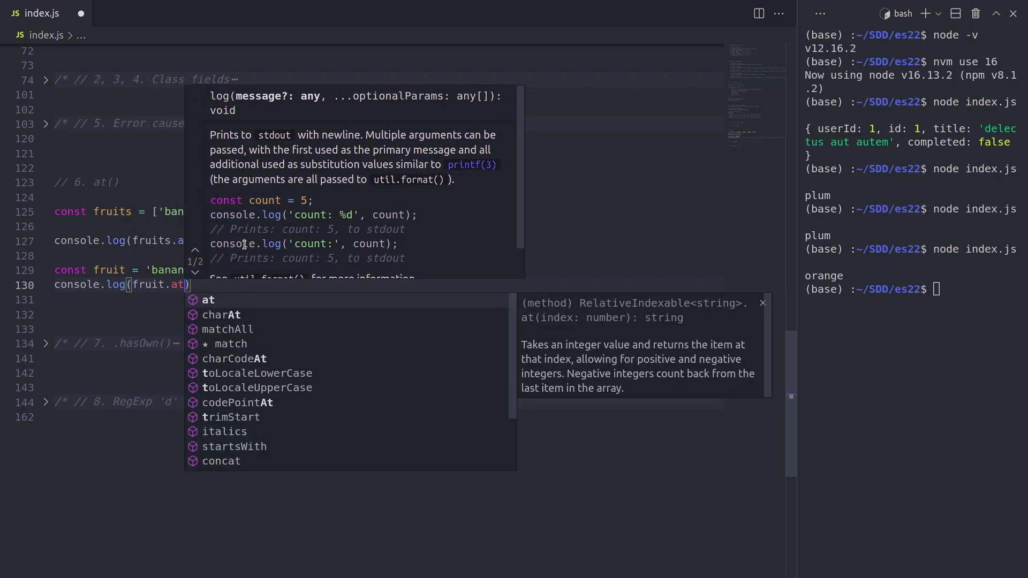
text(02)
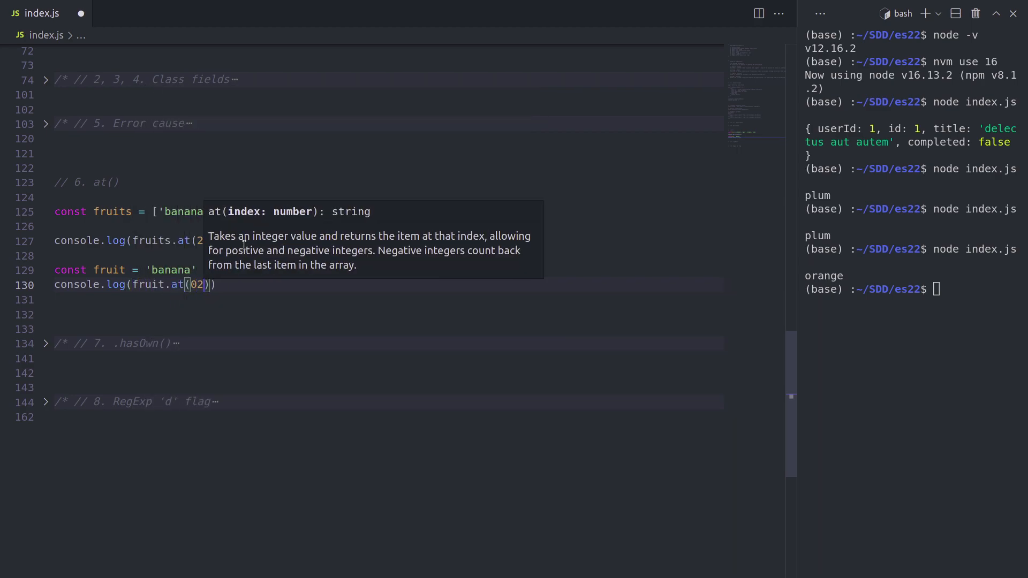
text(-2)
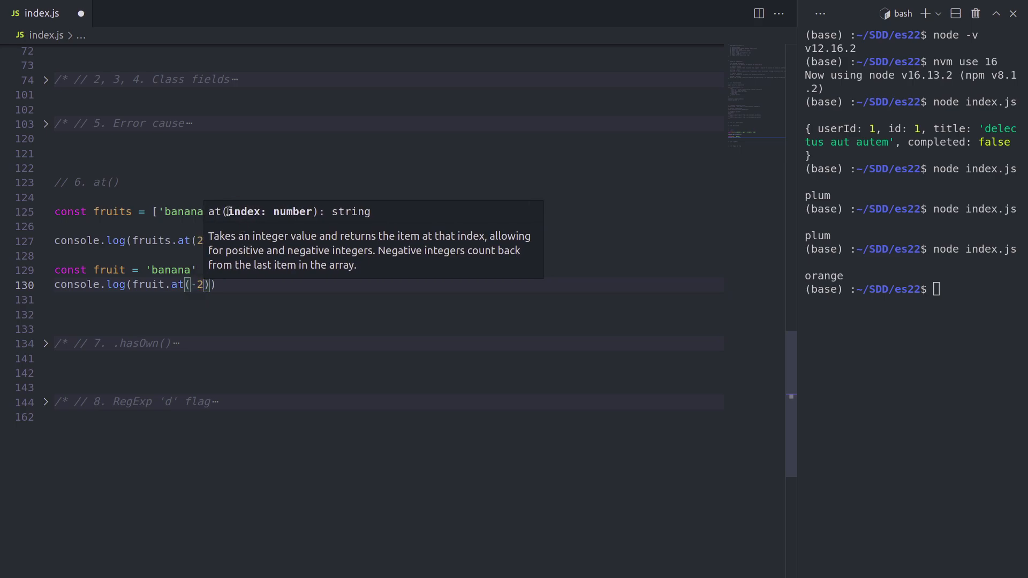
click(172, 270)
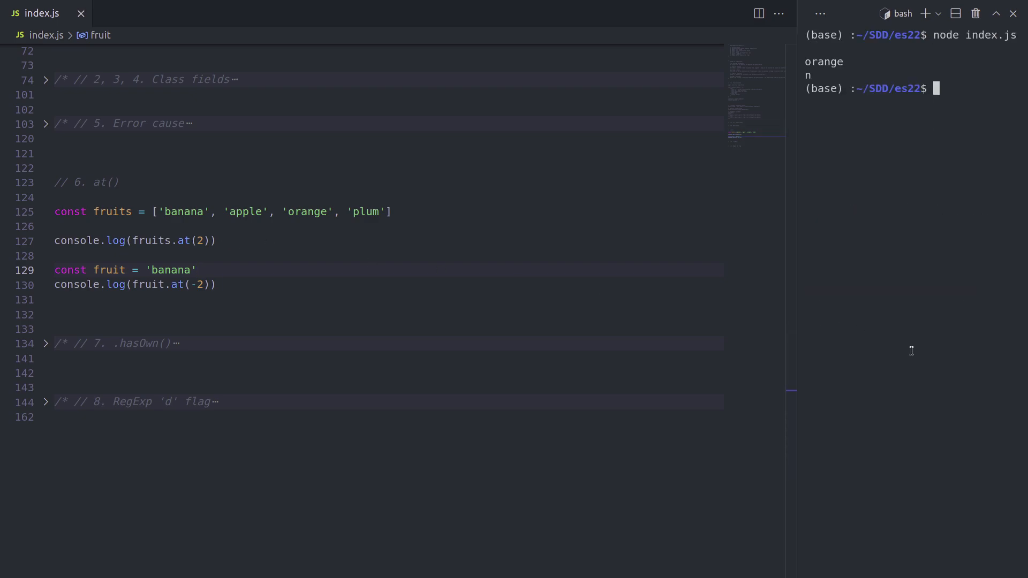
double_click(808, 75)
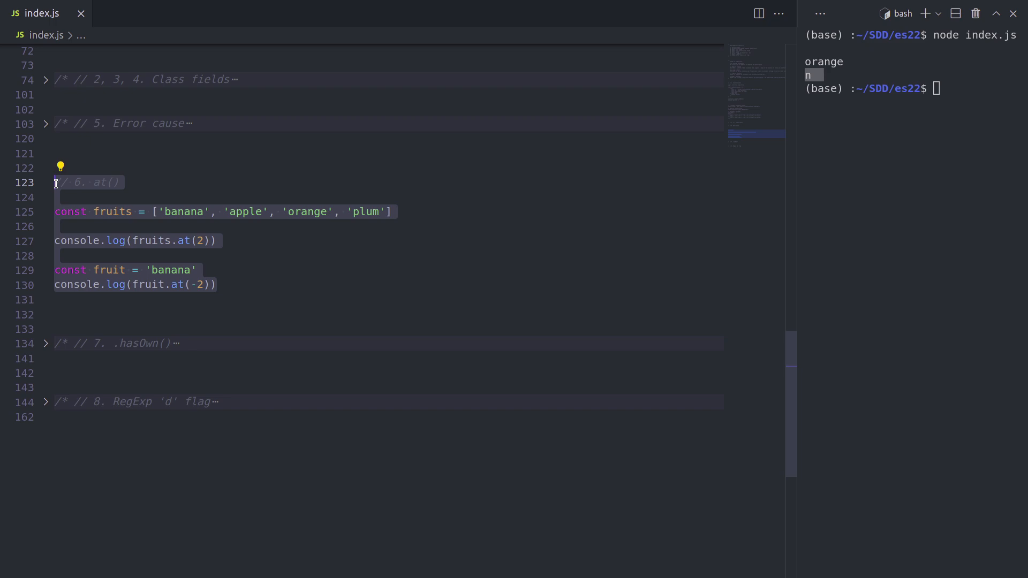
Comment out and fold the at() example, and expand the hasOwn example for basket's lemons
click(45, 183)
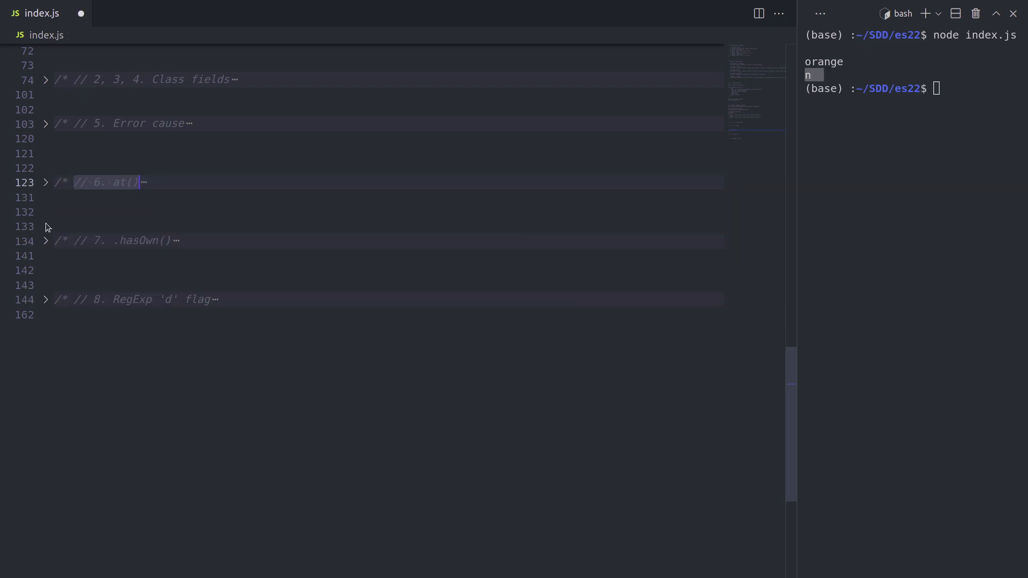
click(45, 241)
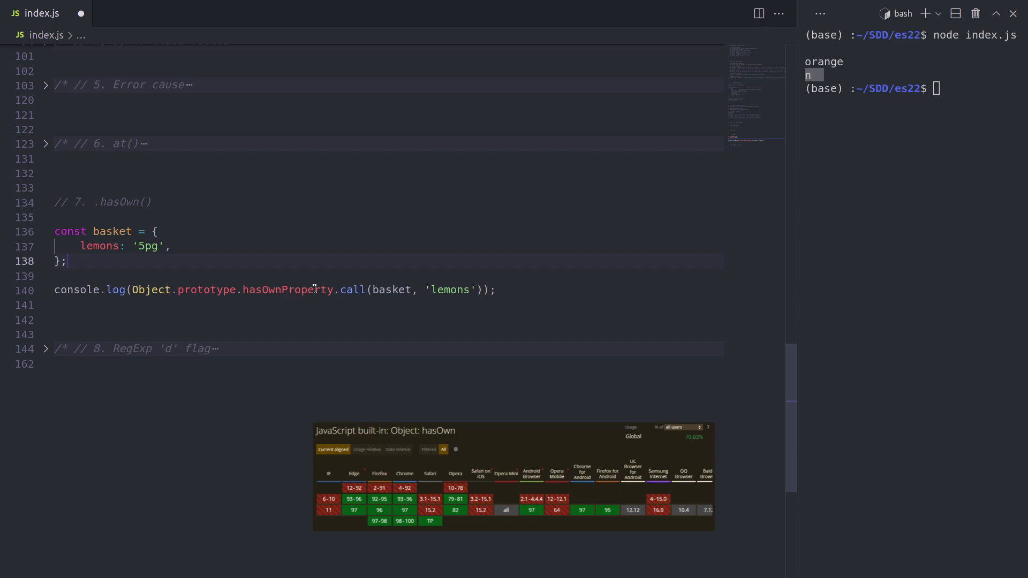
double_click(100, 246)
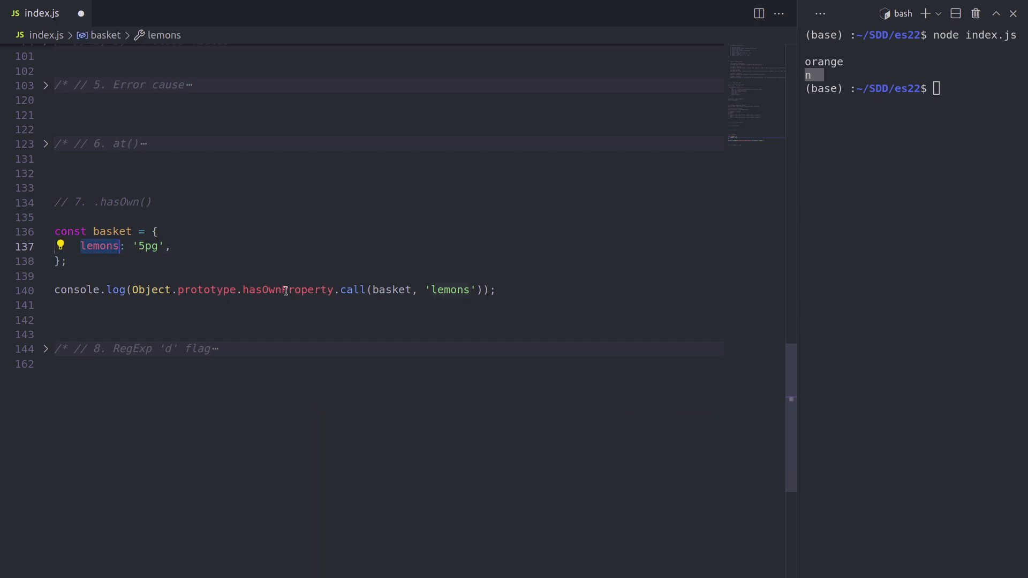
Duplicate the log line, replacing hasOwnProperty.call with Object.hasOwn, commented '// true'
double_click(287, 290)
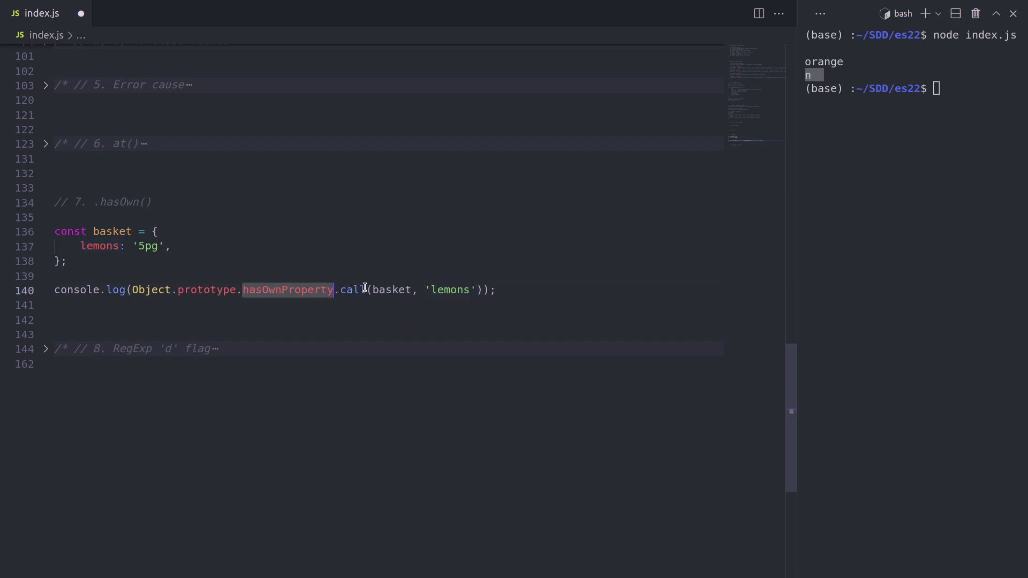
double_click(351, 290)
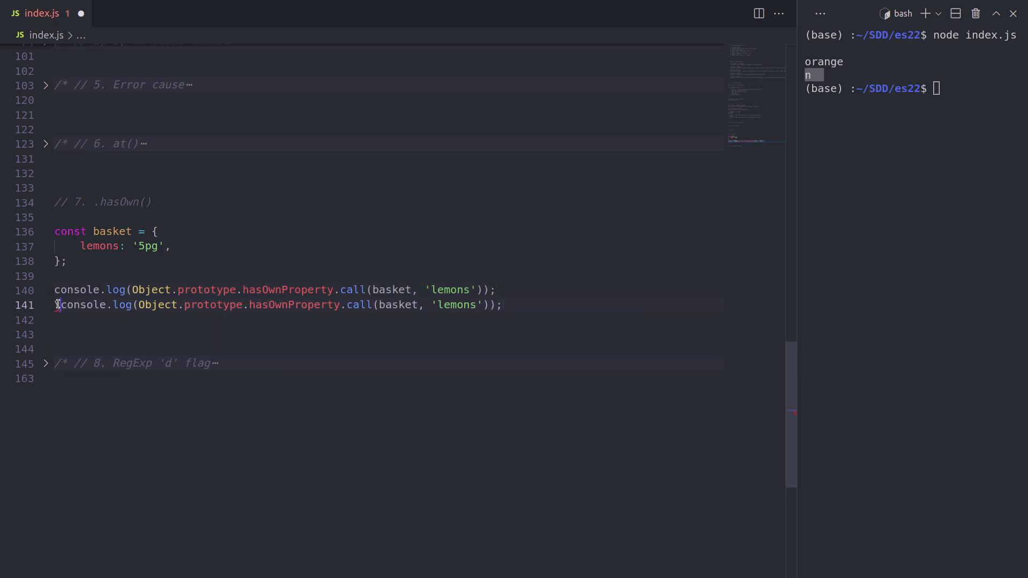
mouse_move(288, 305)
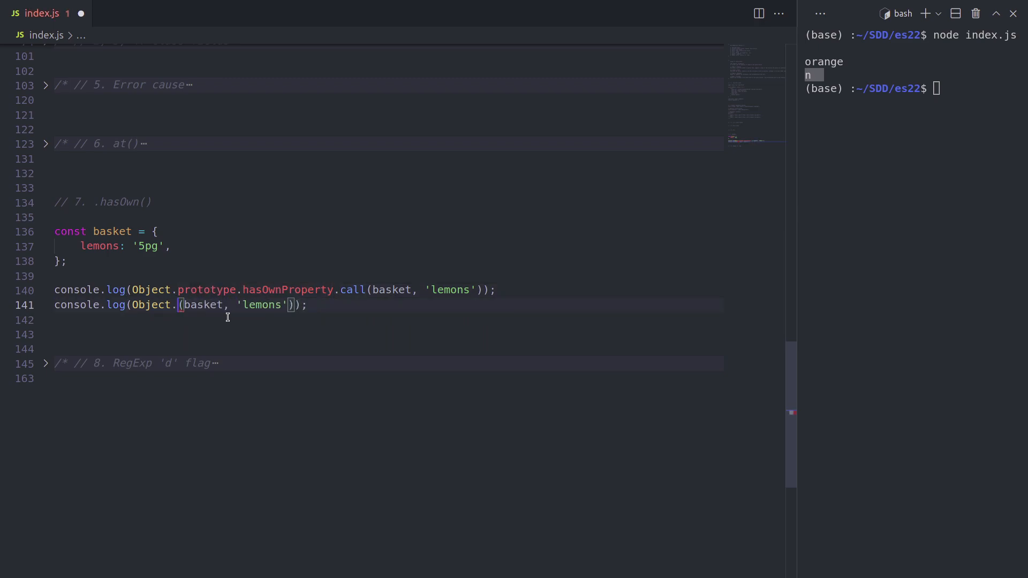
text(hasOwn)
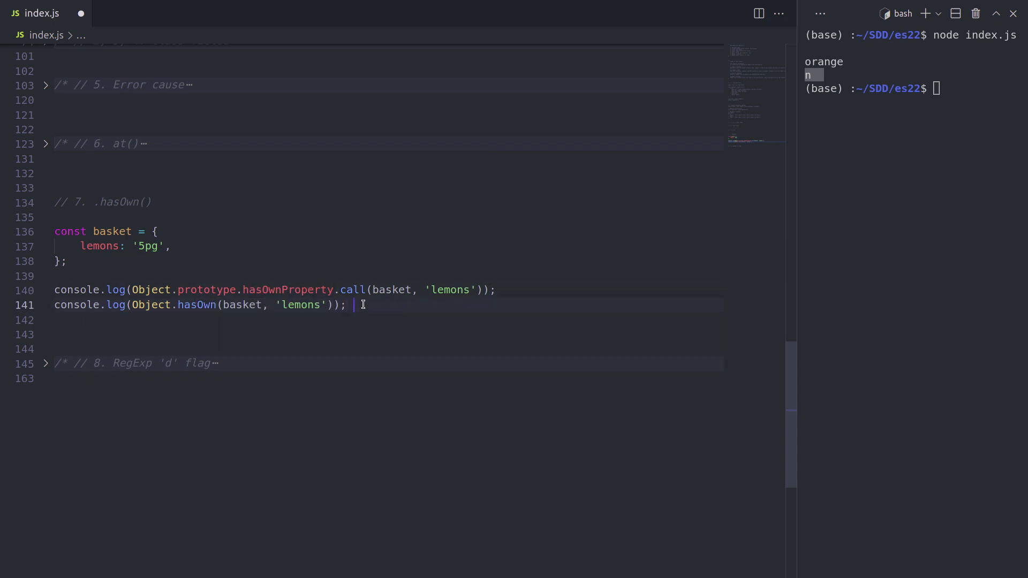
text(// true)
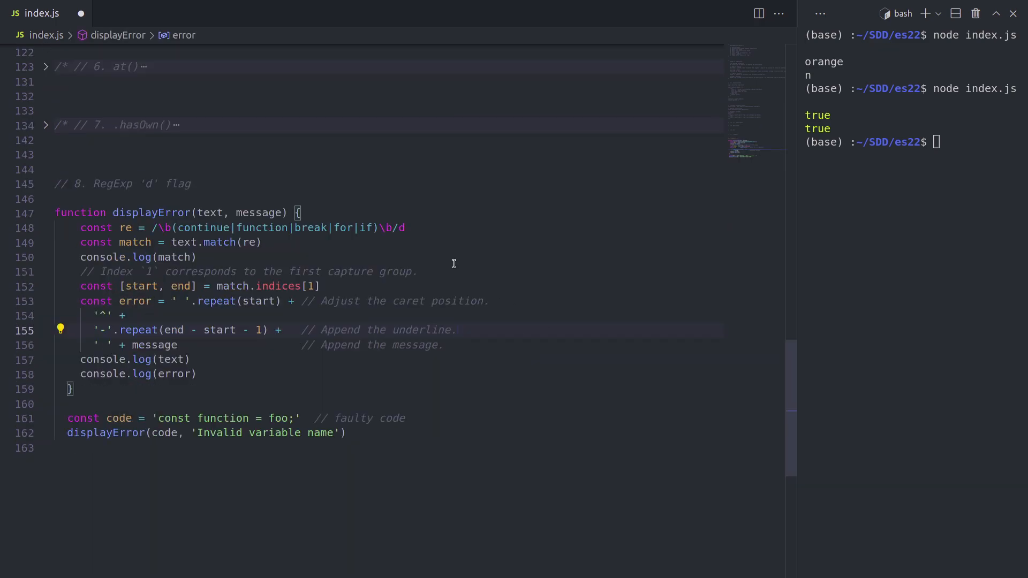
mouse_move(402, 227)
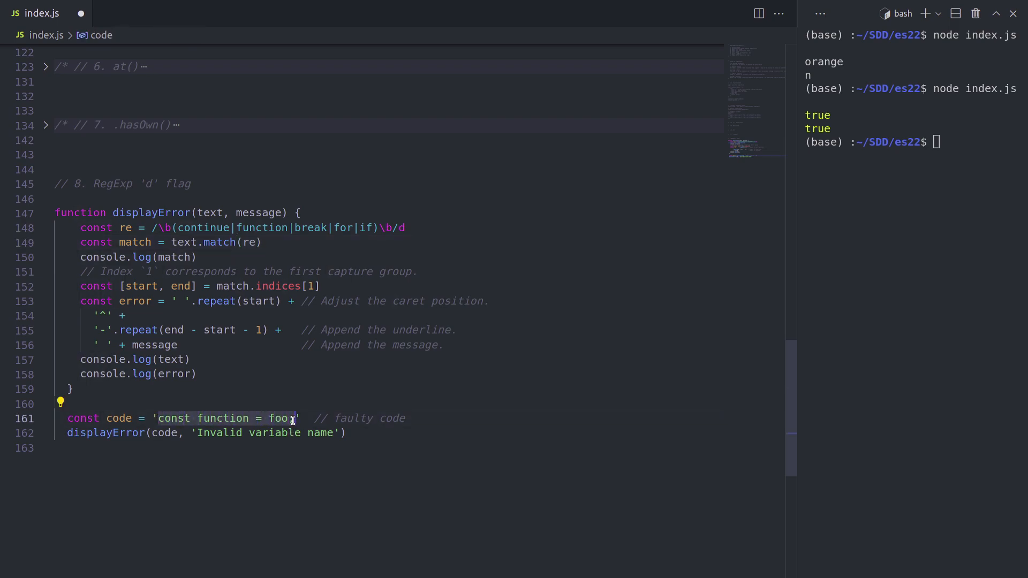
Run the RegExp 'd' flag example, showing indices [6, 14] and the 'Invalid variable name' message
double_click(221, 418)
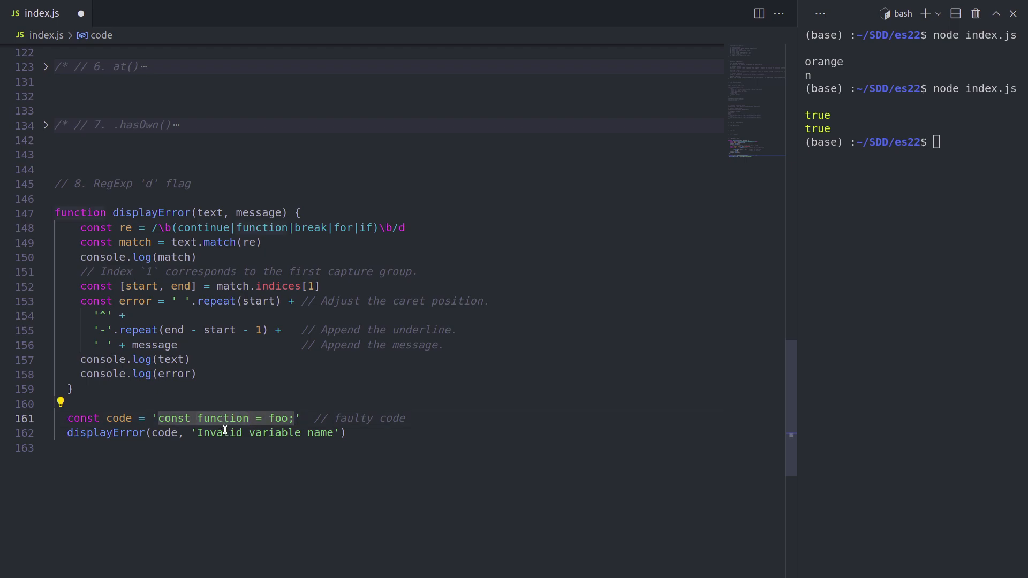
click(256, 228)
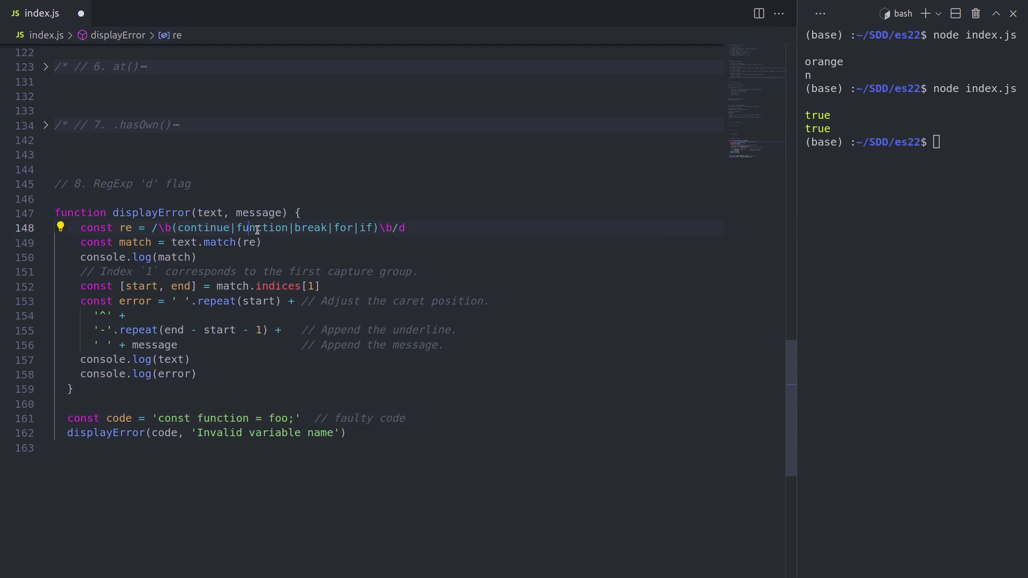
double_click(310, 228)
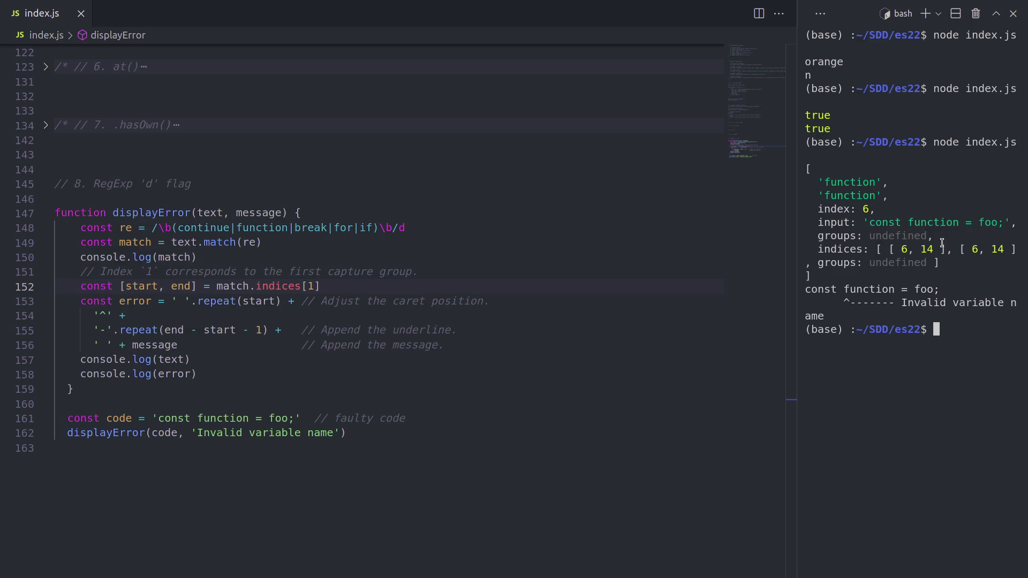
double_click(849, 195)
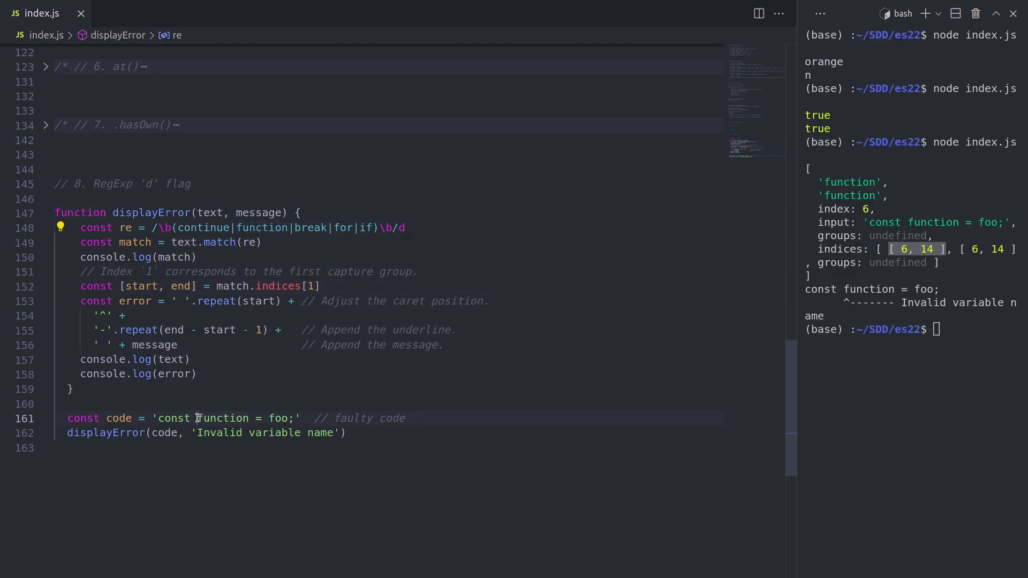
double_click(223, 419)
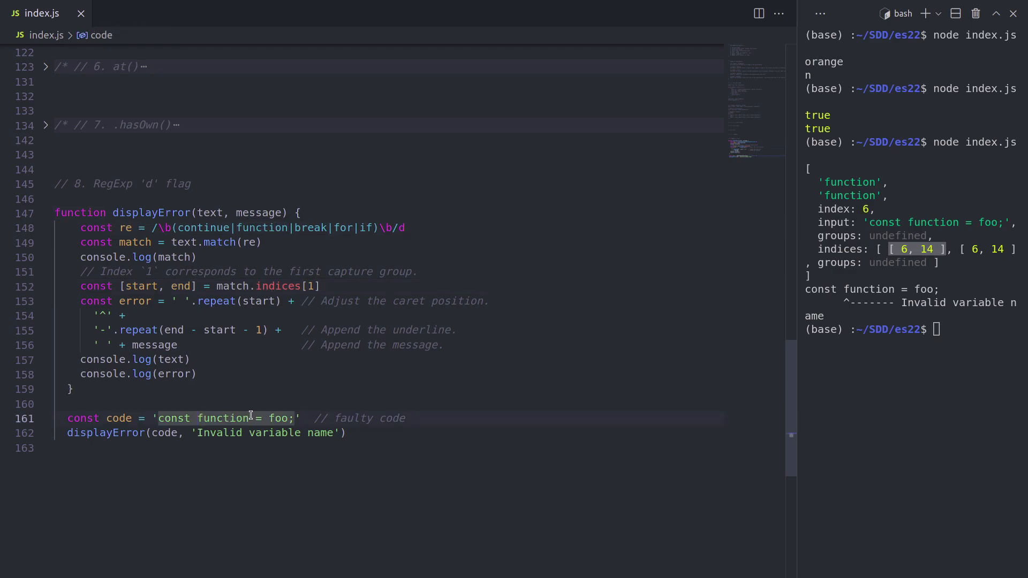